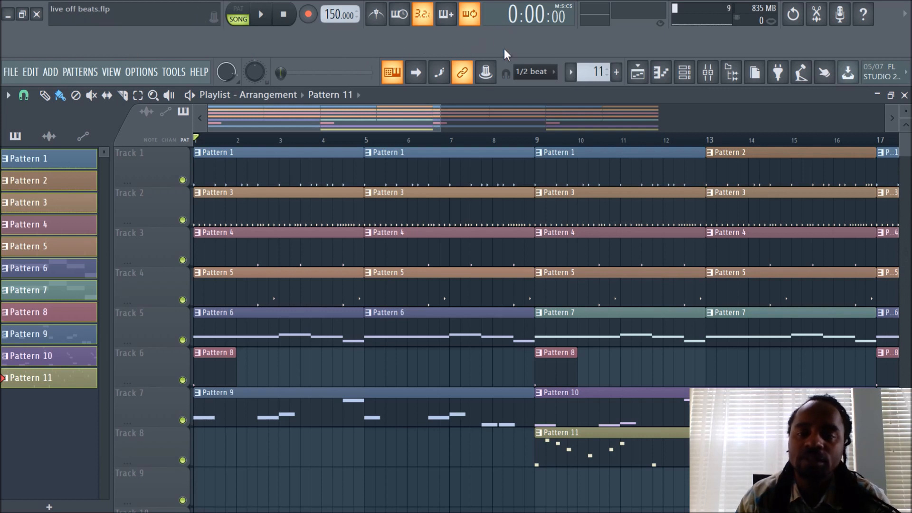
{"action": "mouse_move", "coordinate": [861, 13]}
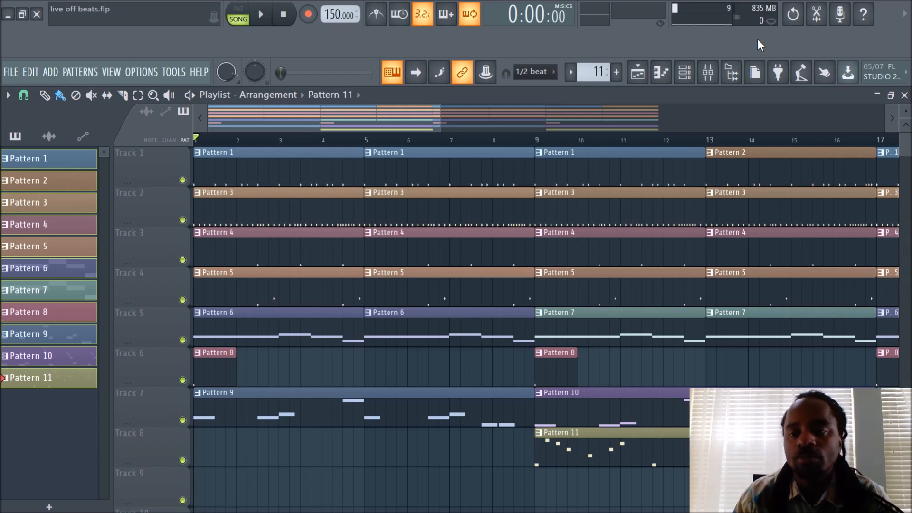
{"action": "mouse_move", "coordinate": [717, 52]}
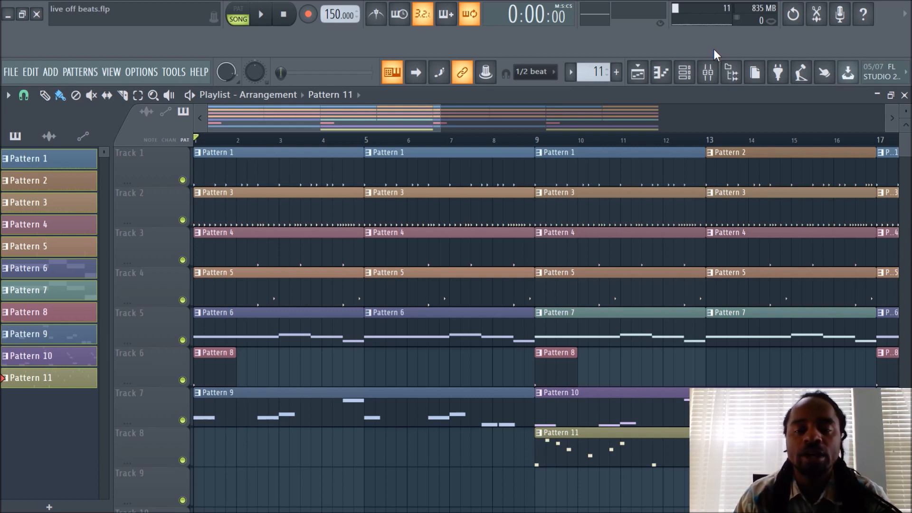
{"action": "mouse_move", "coordinate": [778, 71]}
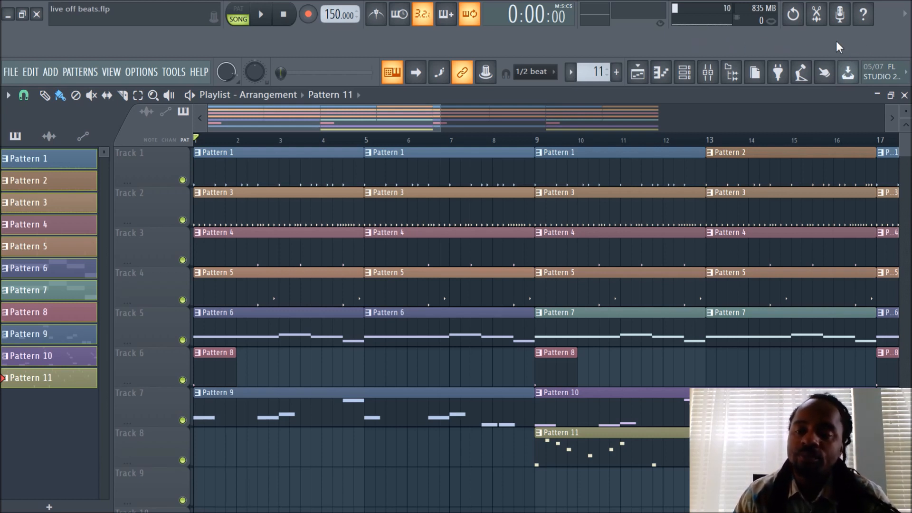
{"action": "mouse_move", "coordinate": [92, 39]}
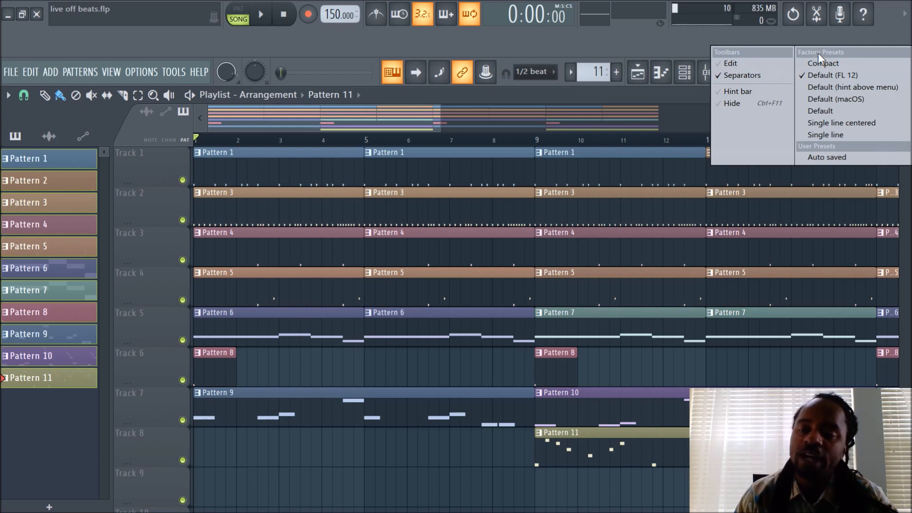
{"action": "mouse_move", "coordinate": [854, 41]}
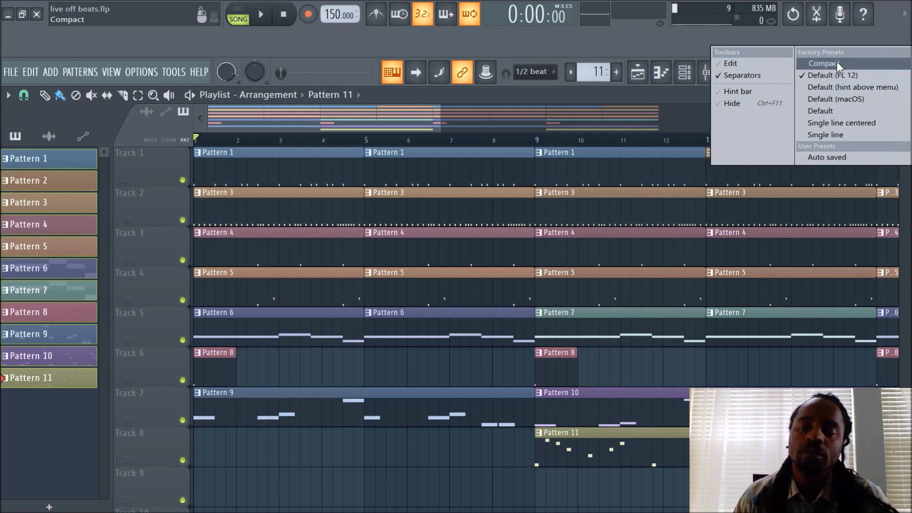
Step: Apply the Compact toolbar preset, then restore the full Default toolbar layout
{"action": "left_click", "coordinate": [821, 63]}
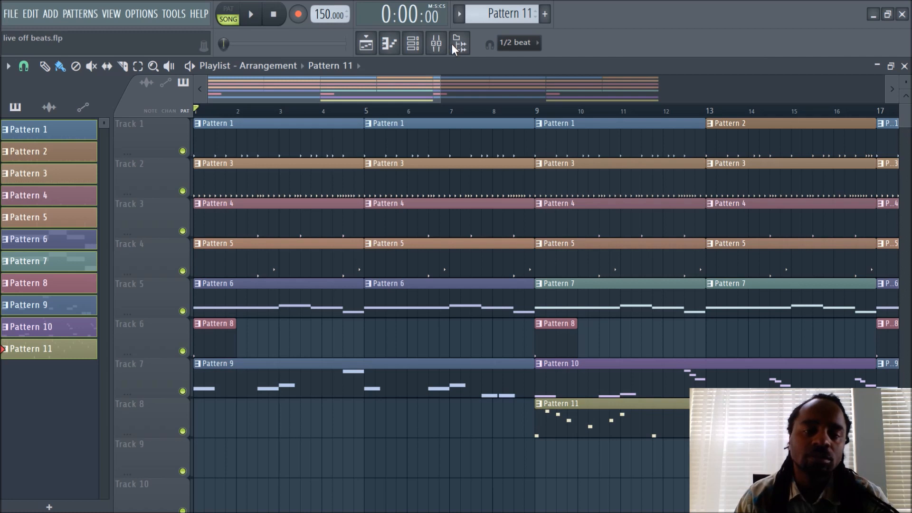
{"action": "mouse_move", "coordinate": [436, 67]}
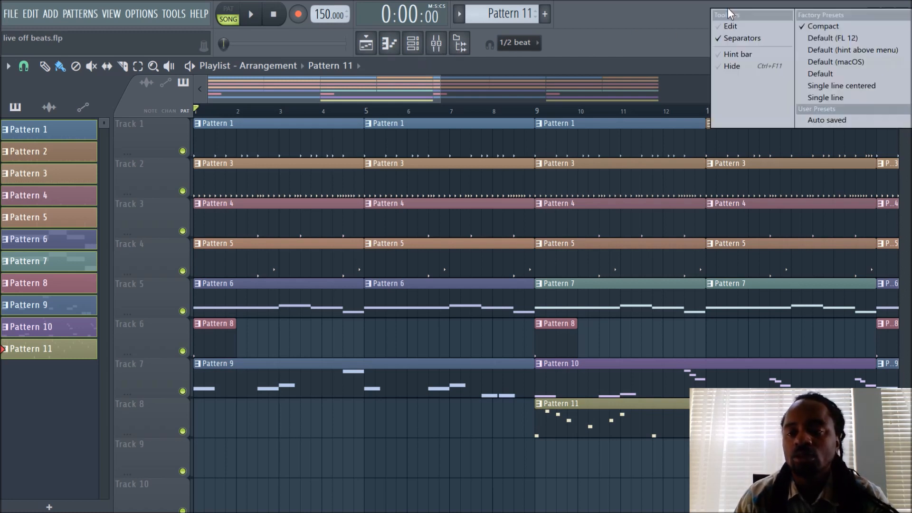
{"action": "left_click", "coordinate": [835, 38]}
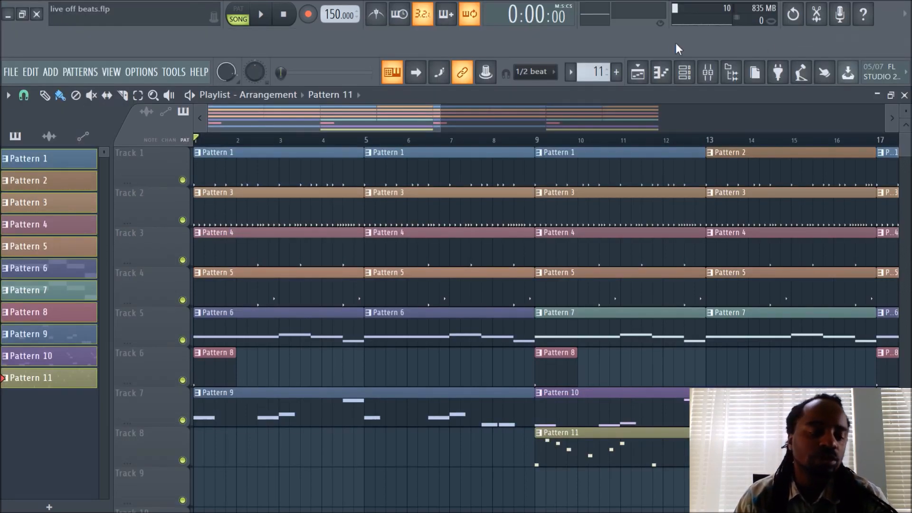
{"action": "mouse_move", "coordinate": [691, 51]}
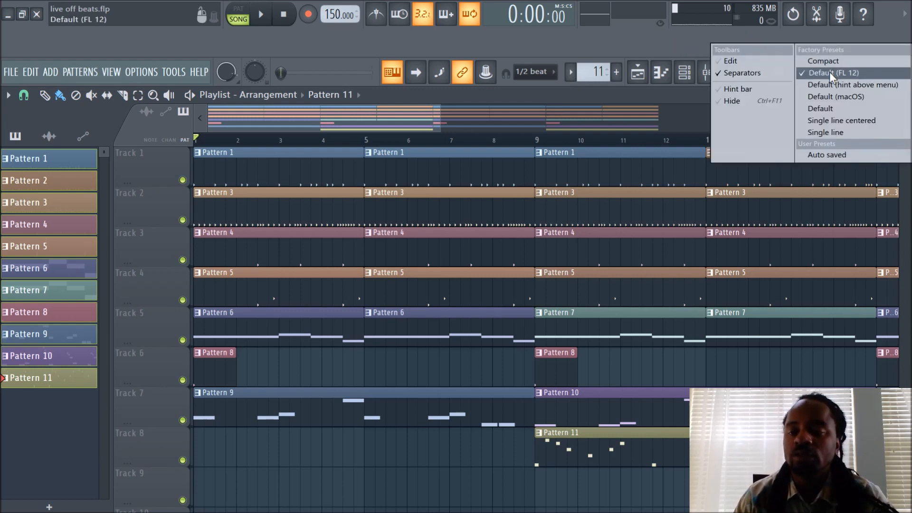
{"action": "mouse_move", "coordinate": [833, 84]}
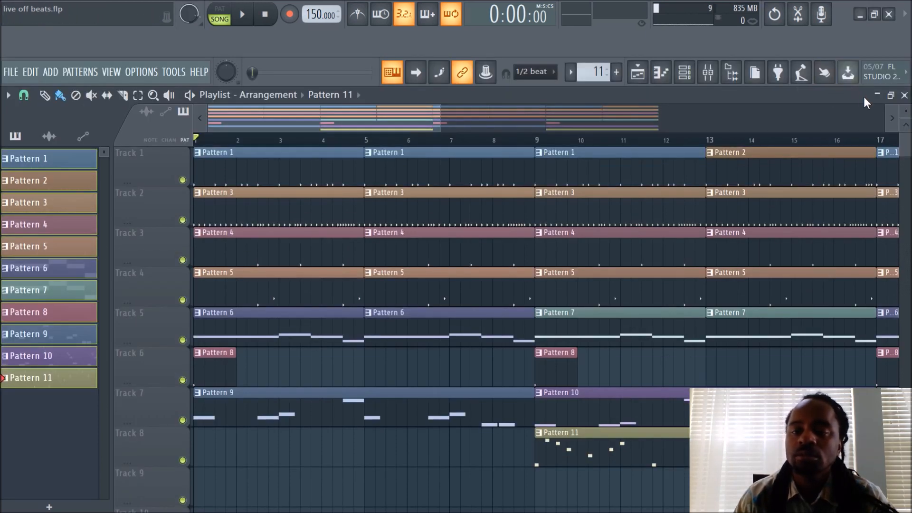
{"action": "mouse_move", "coordinate": [58, 7]}
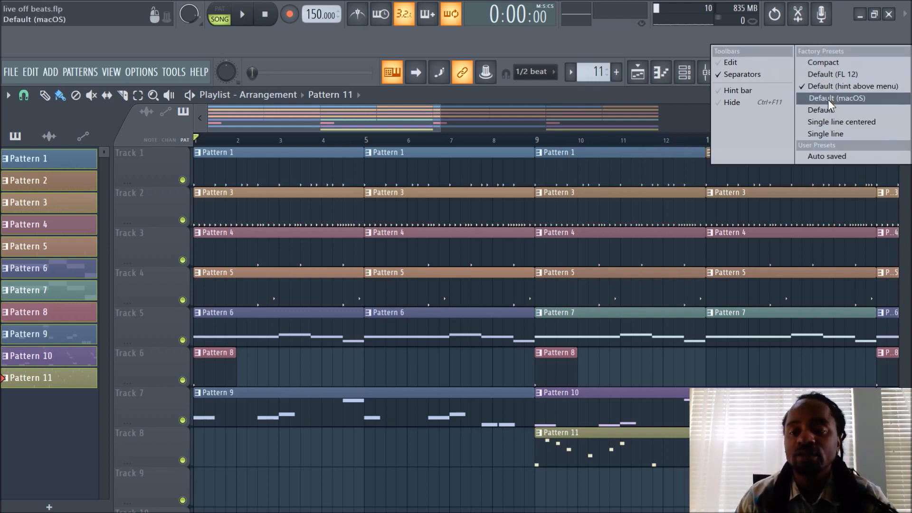
Step: Apply the Default (macOS) toolbar preset
{"action": "left_click", "coordinate": [836, 109]}
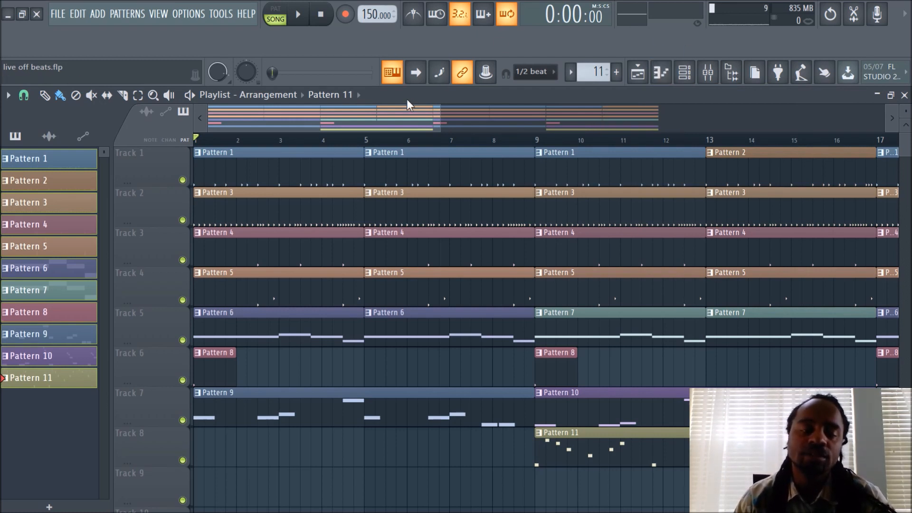
{"action": "mouse_move", "coordinate": [526, 49]}
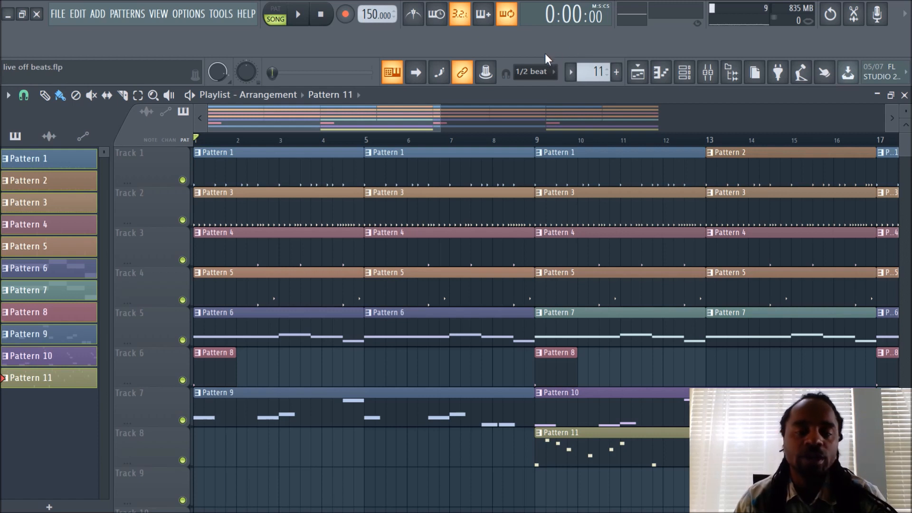
{"action": "mouse_move", "coordinate": [626, 45]}
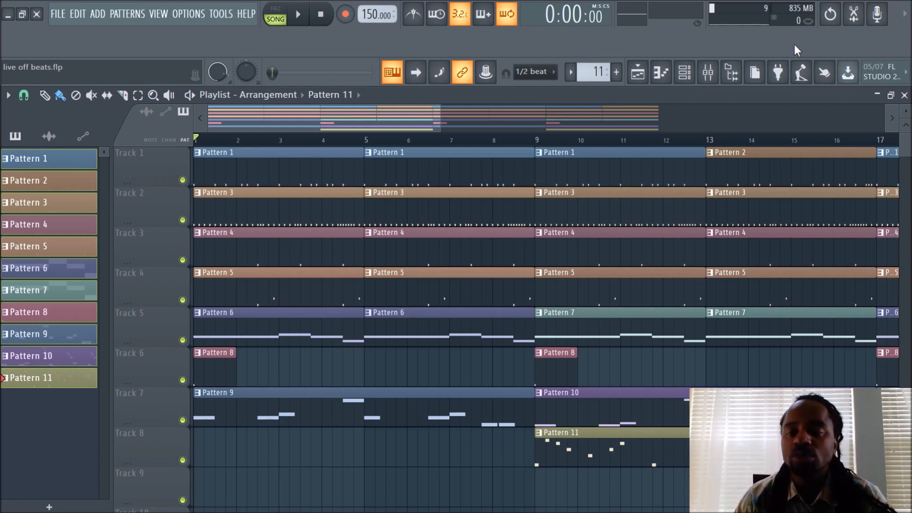
{"action": "mouse_move", "coordinate": [833, 45]}
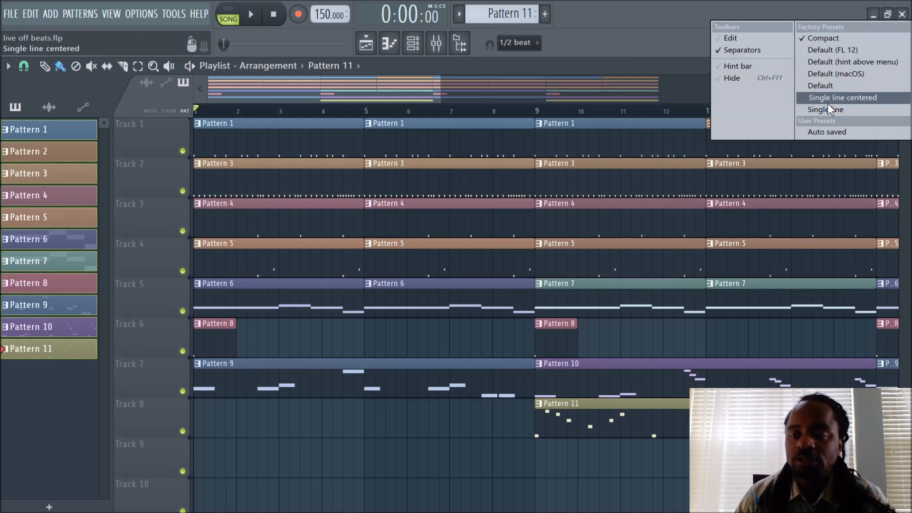
Step: Try the Single line centered and Single line toolbar presets, ending on Compact
{"action": "left_click", "coordinate": [825, 109]}
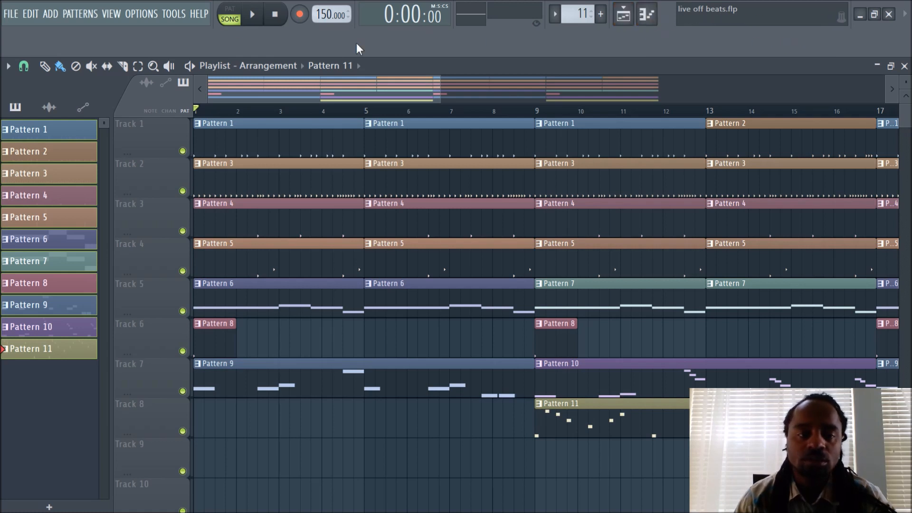
{"action": "mouse_move", "coordinate": [765, 52]}
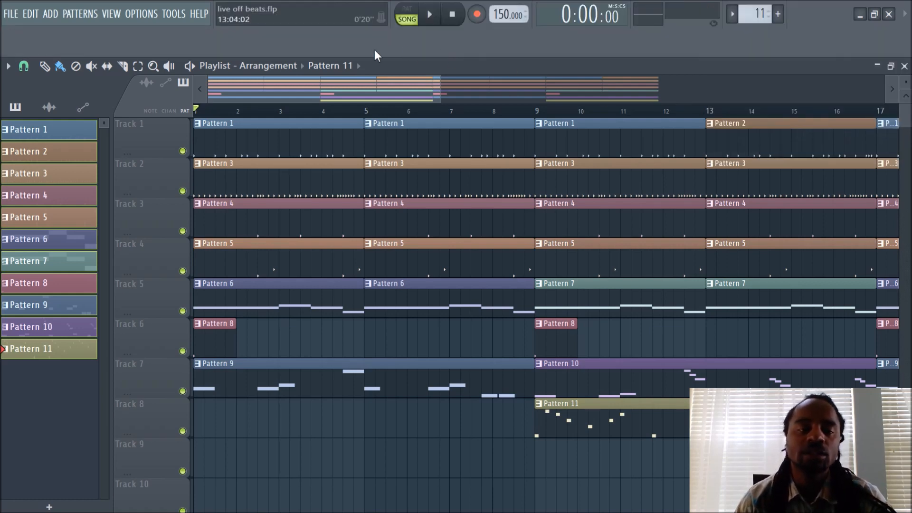
{"action": "left_click", "coordinate": [122, 66]}
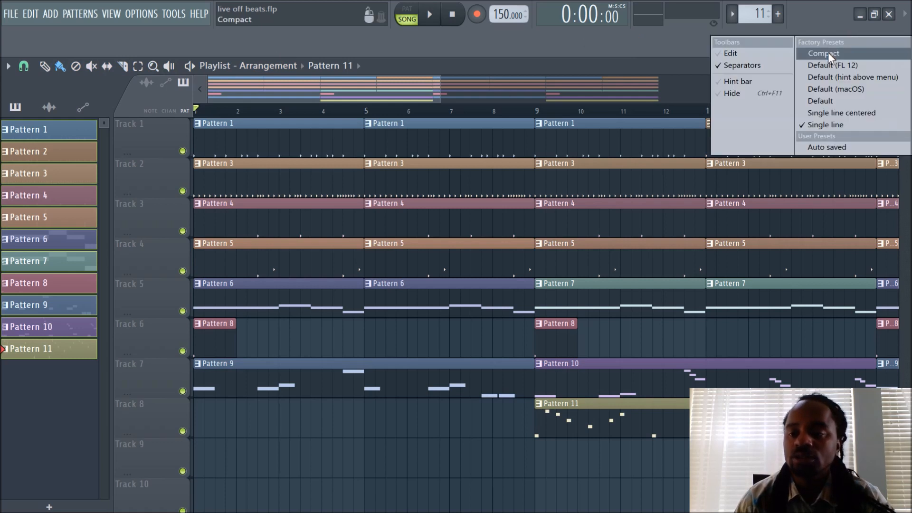
{"action": "left_click", "coordinate": [838, 65]}
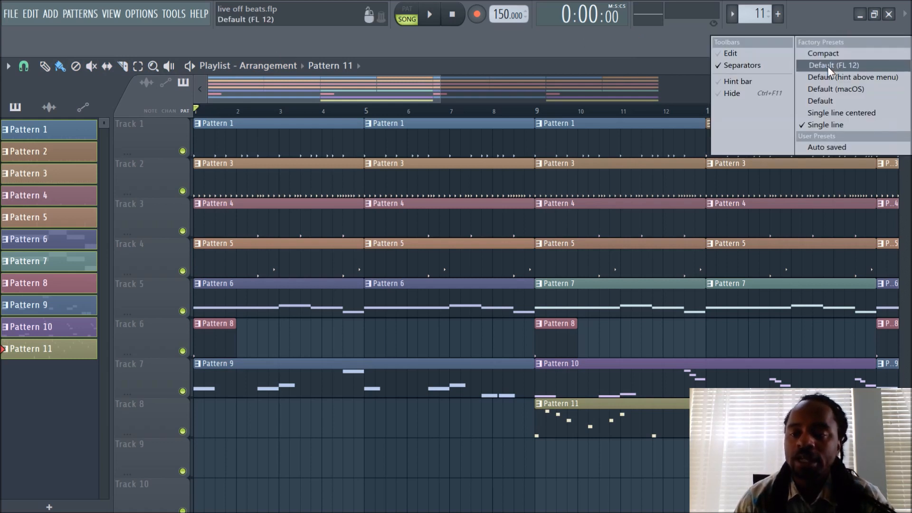
{"action": "left_click", "coordinate": [854, 77]}
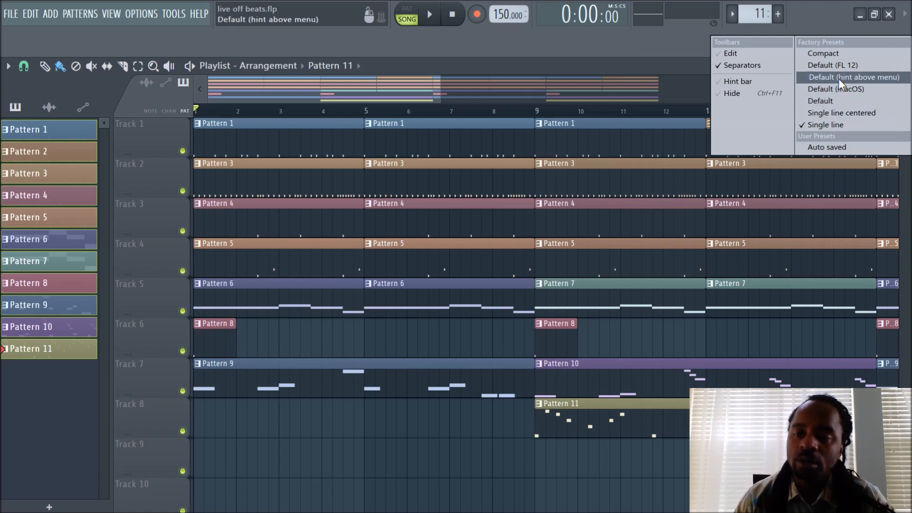
{"action": "left_click", "coordinate": [842, 65]}
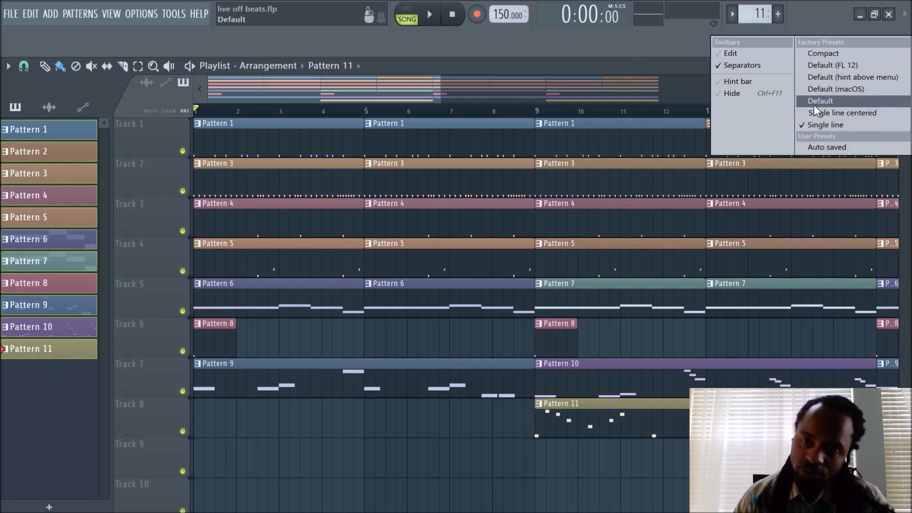
{"action": "left_click", "coordinate": [825, 53]}
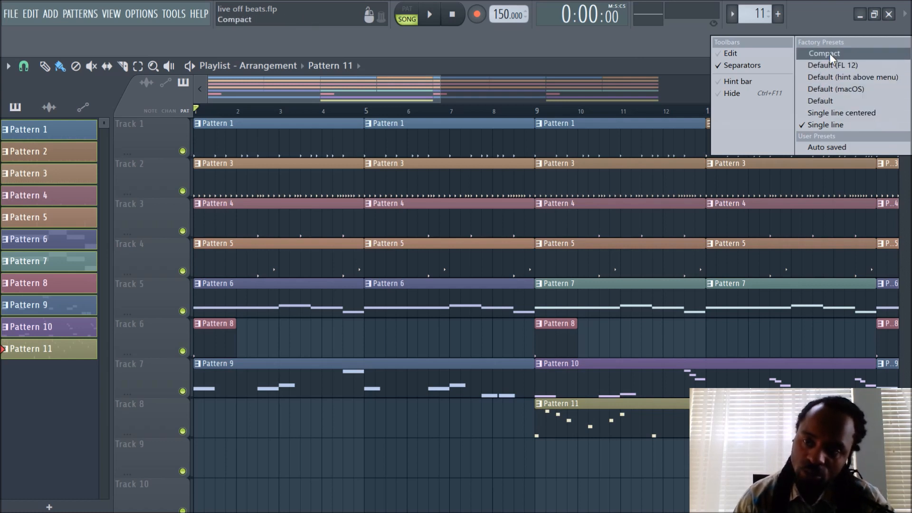
{"action": "left_click", "coordinate": [823, 54]}
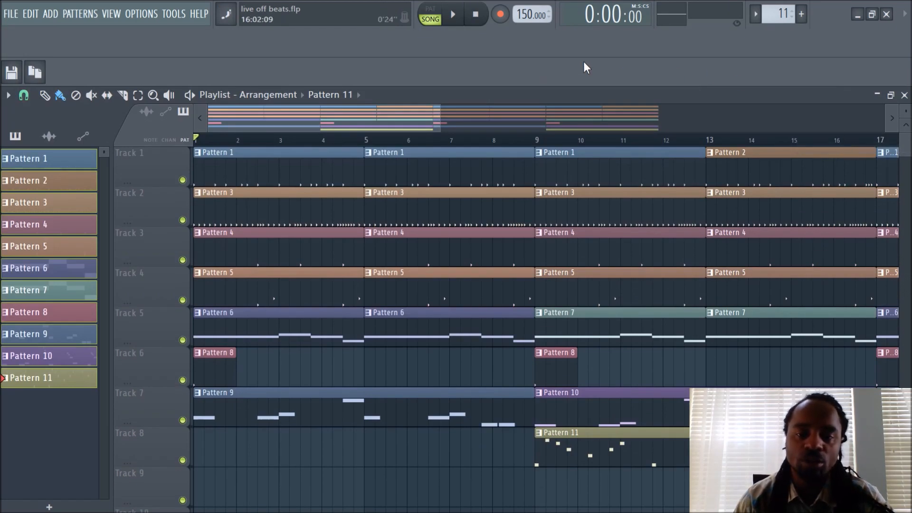
{"action": "mouse_move", "coordinate": [835, 45]}
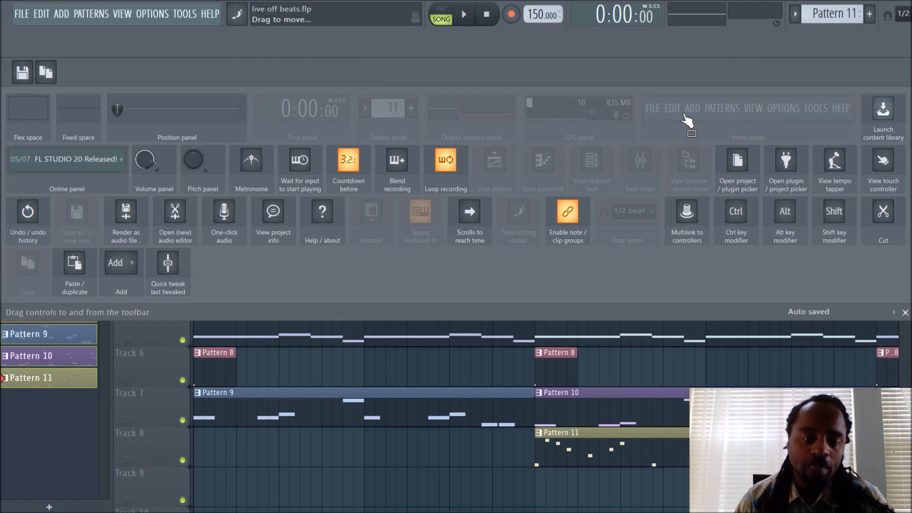
{"action": "mouse_move", "coordinate": [207, 61]}
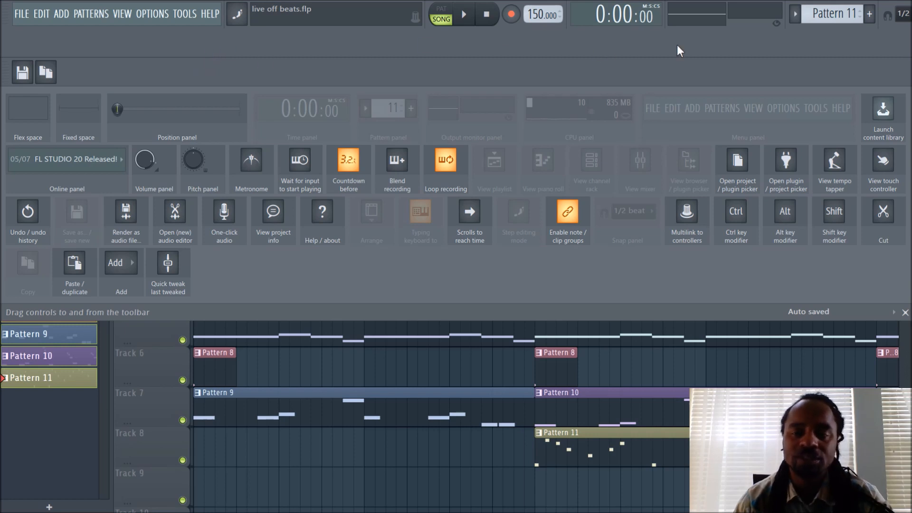
{"action": "mouse_move", "coordinate": [221, 223]}
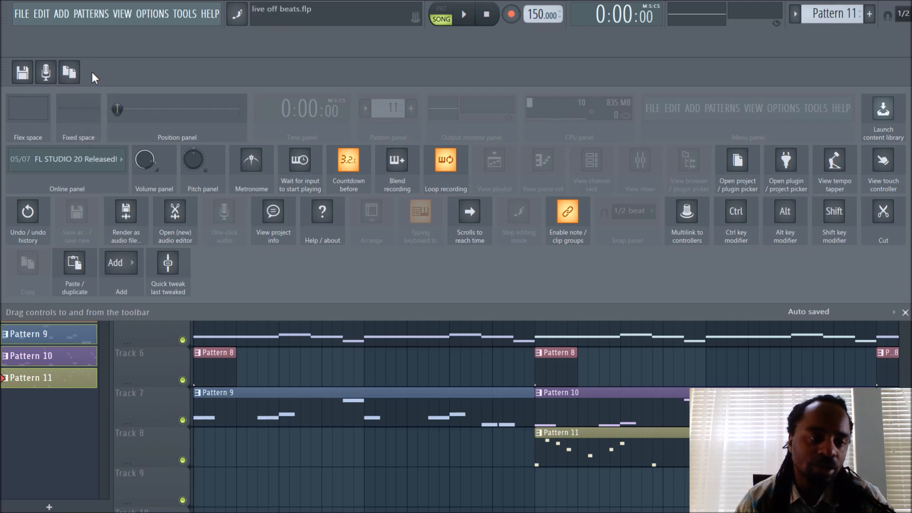
{"action": "mouse_move", "coordinate": [24, 74]}
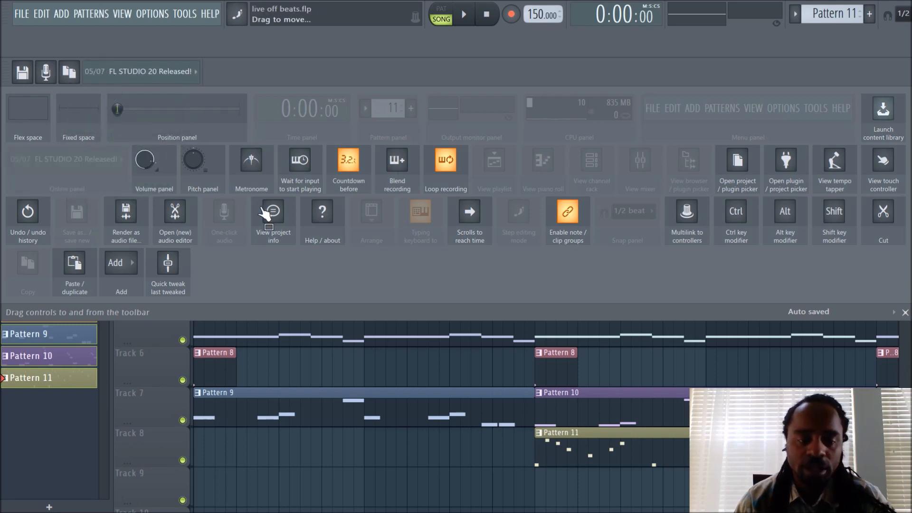
{"action": "mouse_move", "coordinate": [543, 255]}
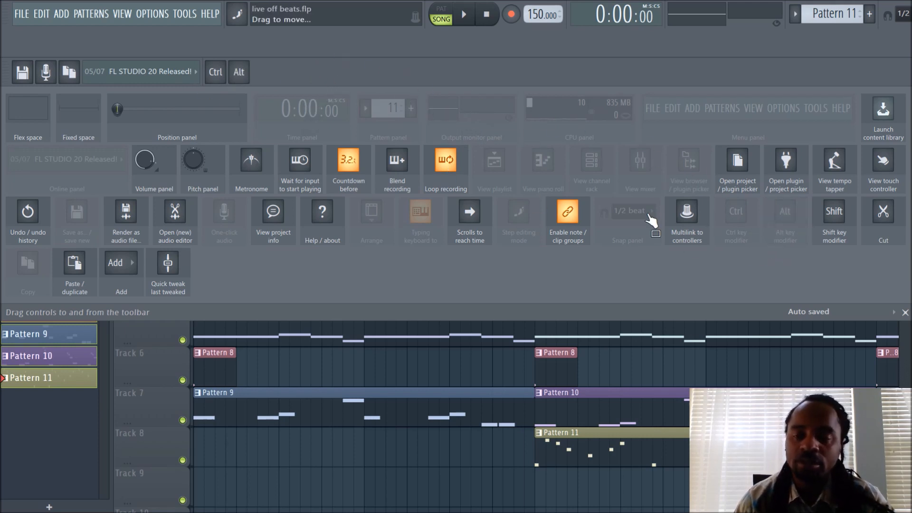
{"action": "mouse_move", "coordinate": [778, 200]}
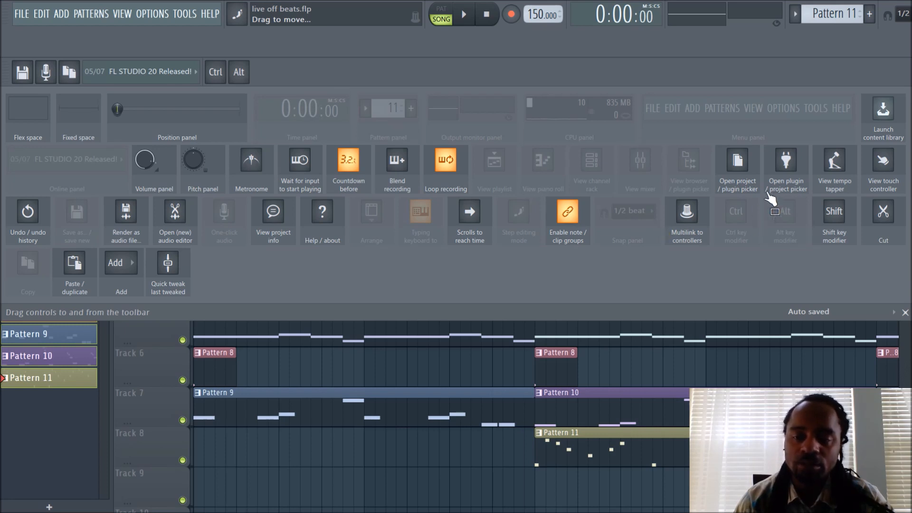
{"action": "mouse_move", "coordinate": [388, 71]}
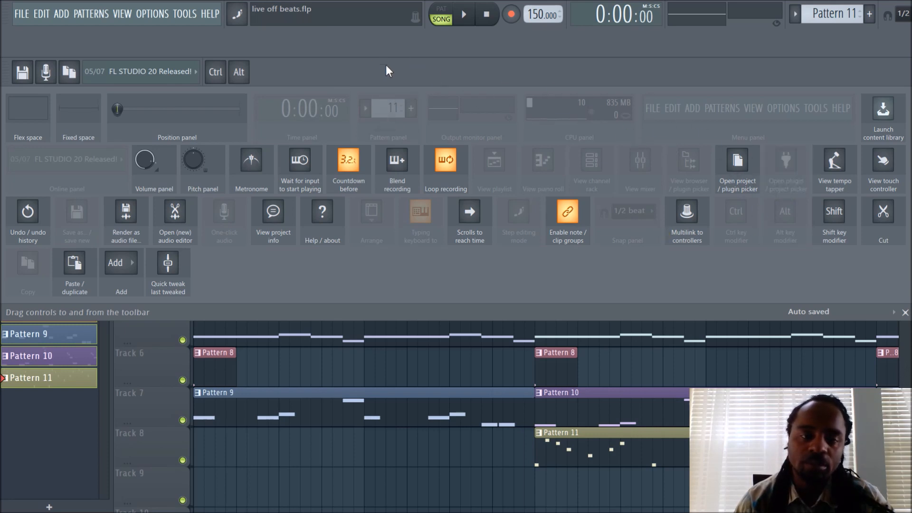
{"action": "mouse_move", "coordinate": [273, 79]}
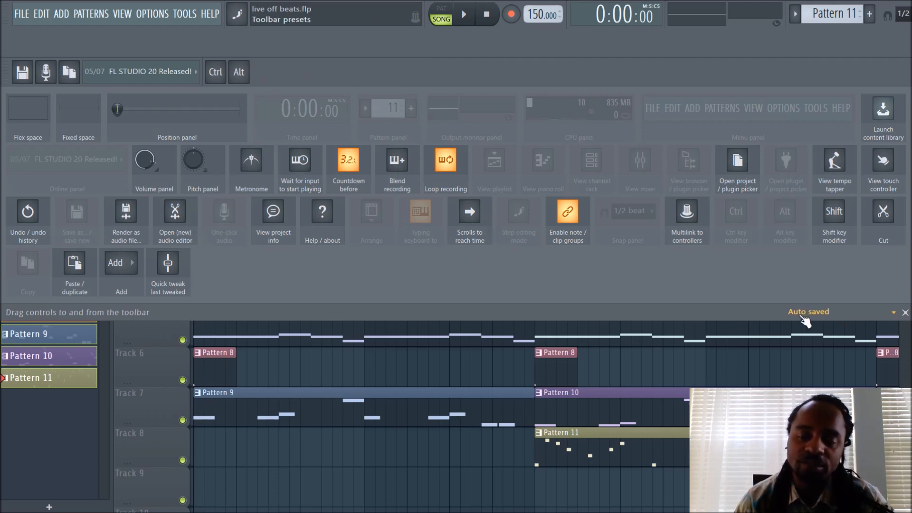
Step: Close and reopen the toolbar presets list after adding the Ctrl/Alt modifiers
{"action": "left_click", "coordinate": [893, 313]}
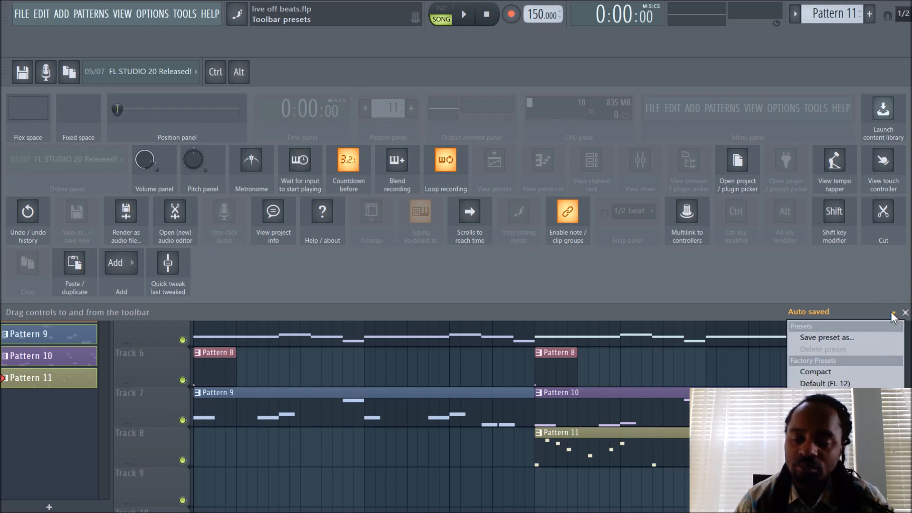
{"action": "left_click", "coordinate": [893, 313]}
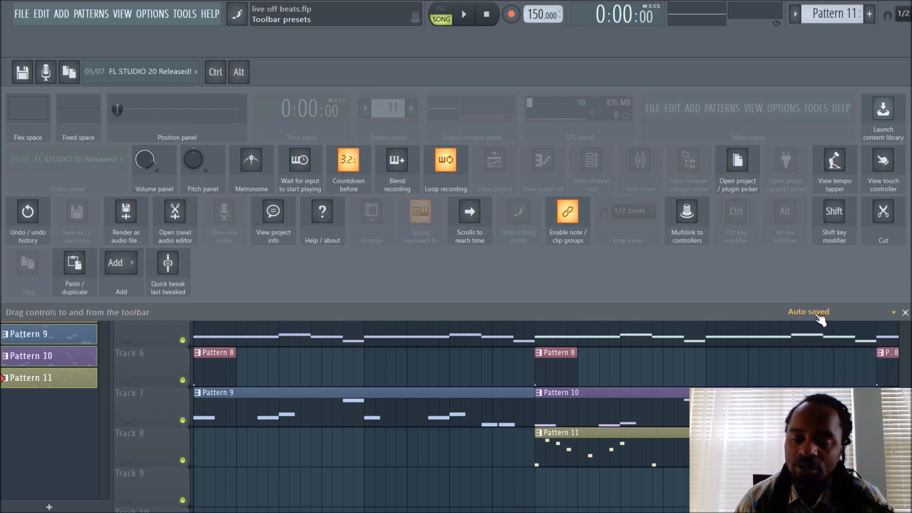
{"action": "left_click", "coordinate": [895, 312]}
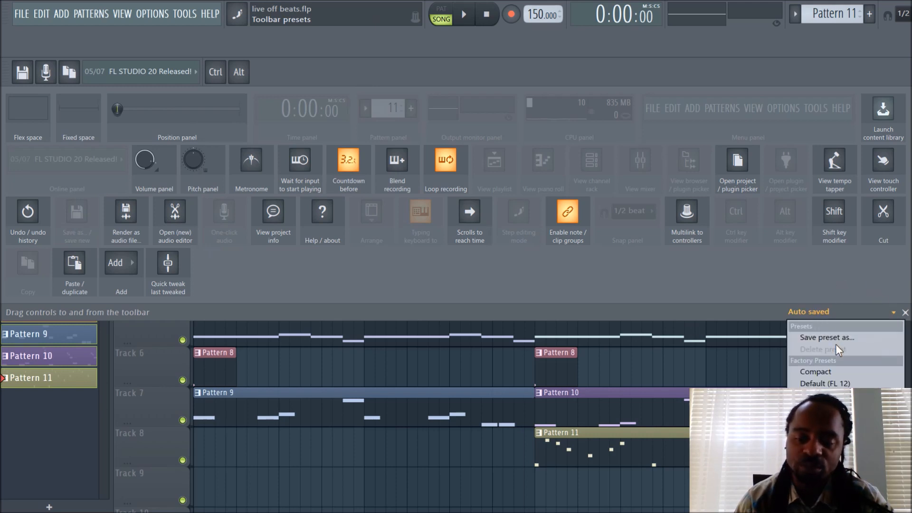
{"action": "mouse_move", "coordinate": [837, 344]}
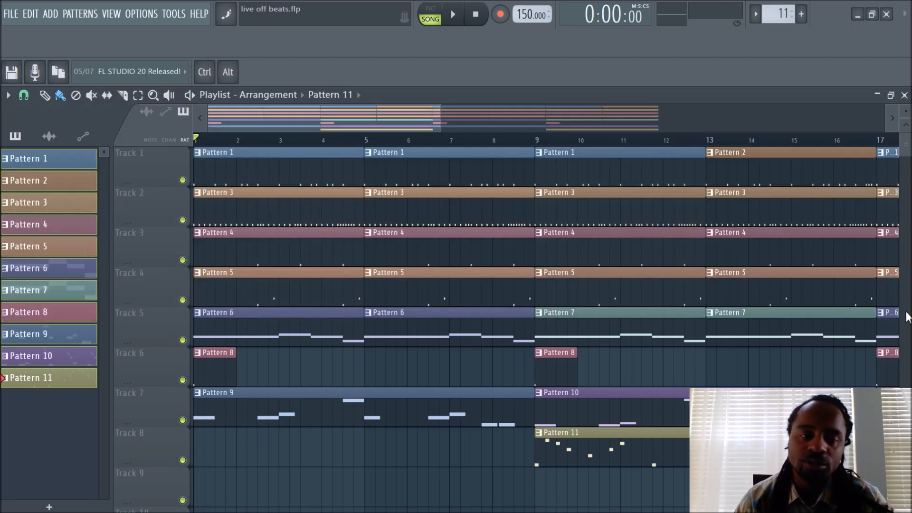
{"action": "mouse_move", "coordinate": [228, 72]}
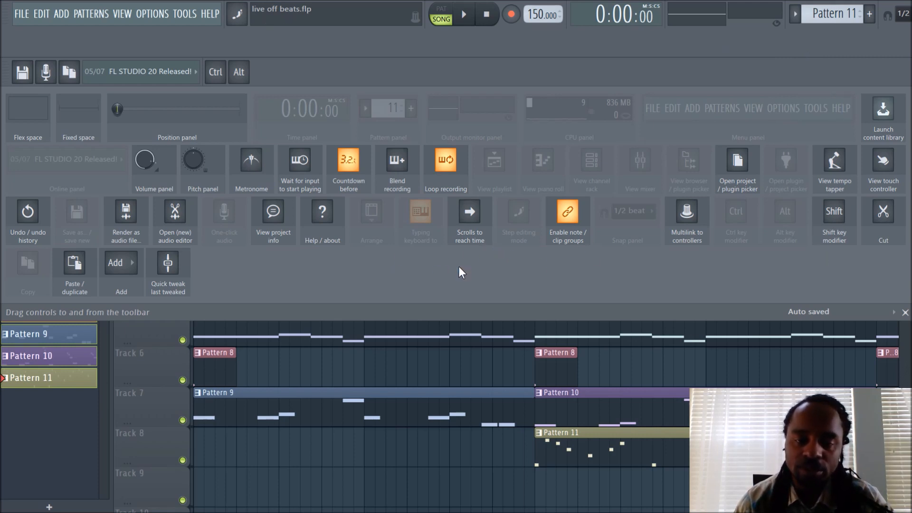
{"action": "mouse_move", "coordinate": [773, 242]}
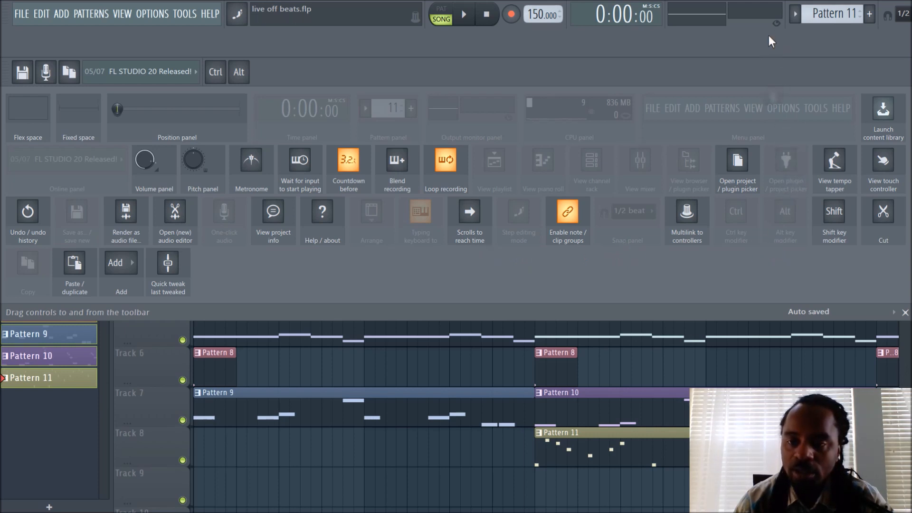
{"action": "mouse_move", "coordinate": [369, 76]}
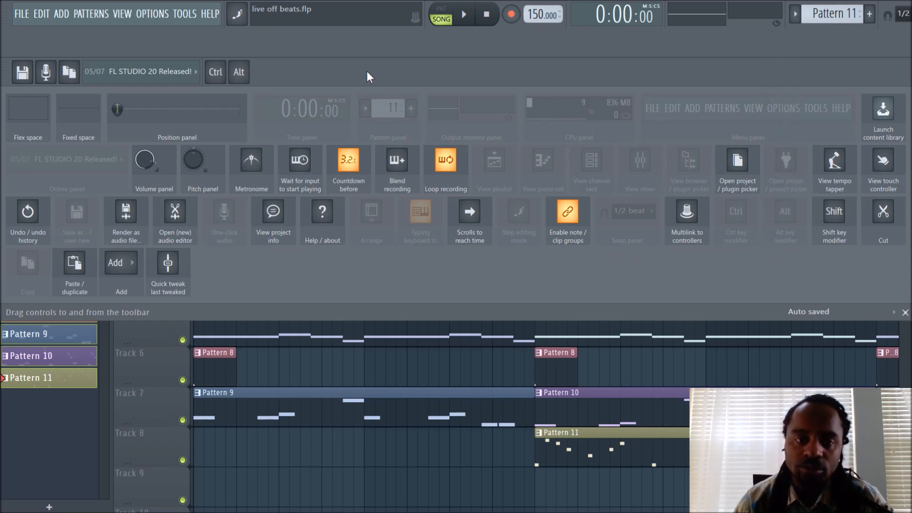
{"action": "mouse_move", "coordinate": [807, 71]}
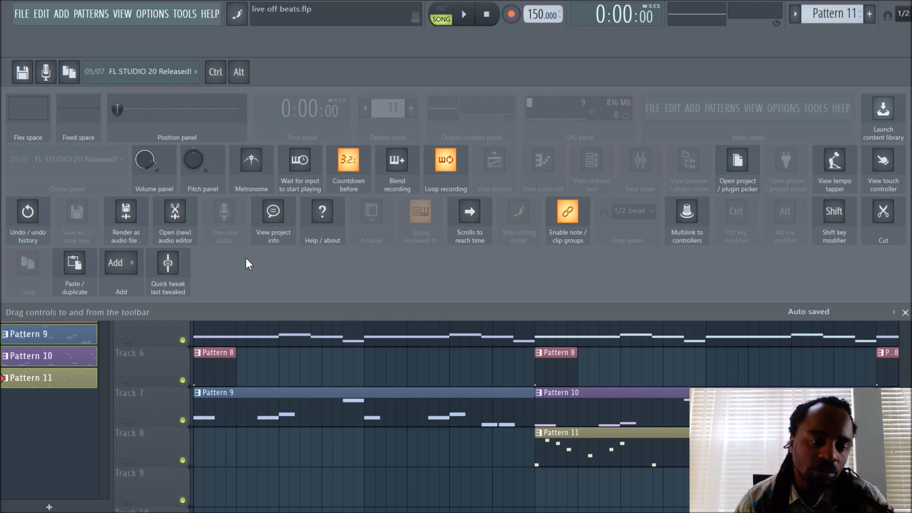
{"action": "mouse_move", "coordinate": [372, 238]}
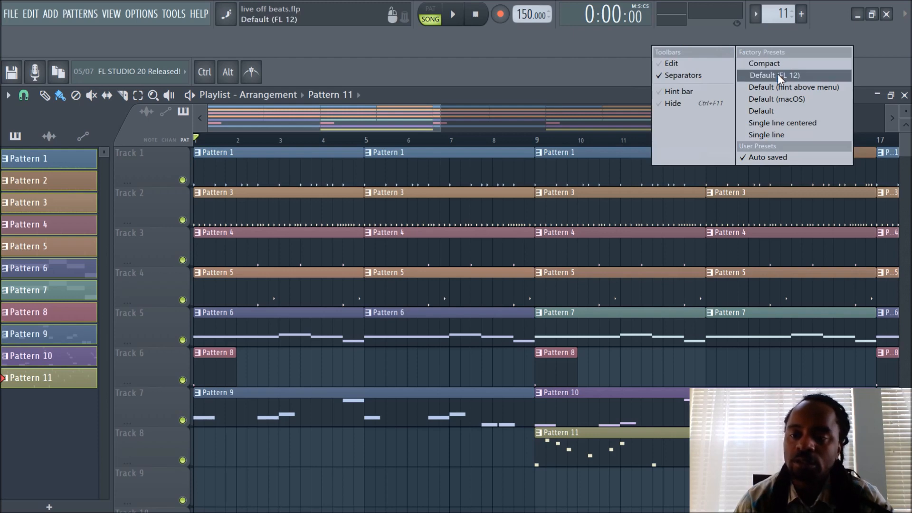
Step: Apply the Default (FL 12) toolbar preset
{"action": "left_click", "coordinate": [776, 75]}
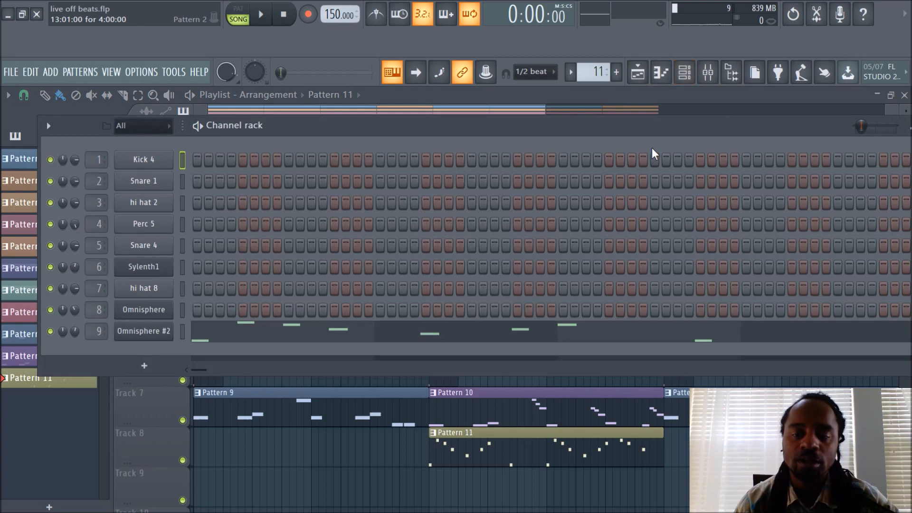
Step: Hide the Channel rack with its toolbar button, leaving the playlist visible
{"action": "left_click", "coordinate": [661, 73]}
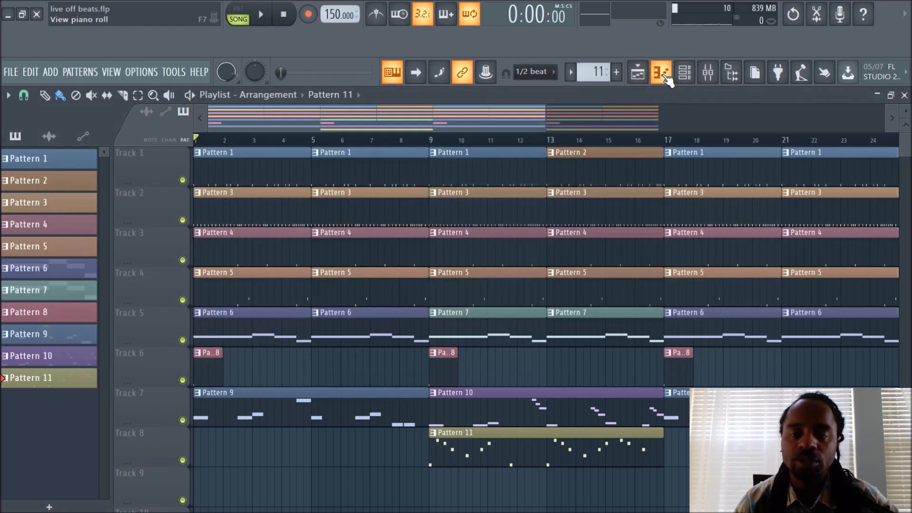
{"action": "left_click", "coordinate": [661, 72]}
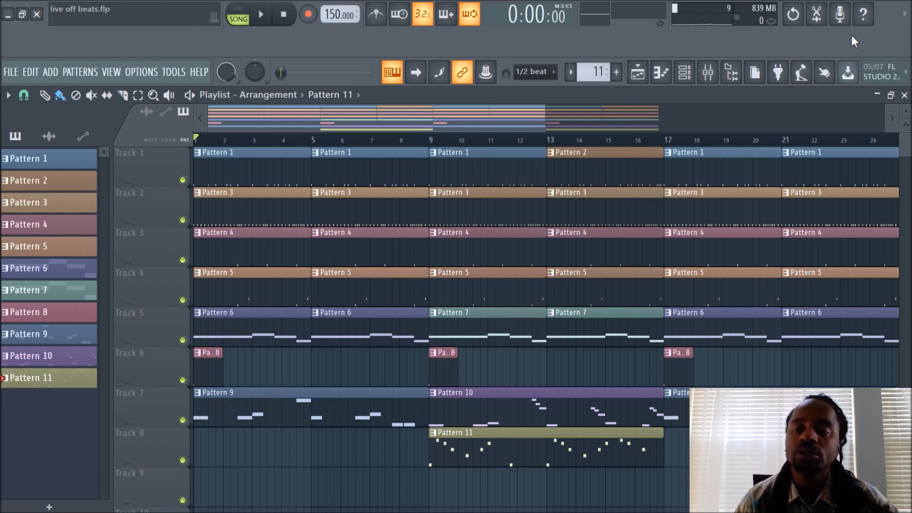
{"action": "mouse_move", "coordinate": [873, 46]}
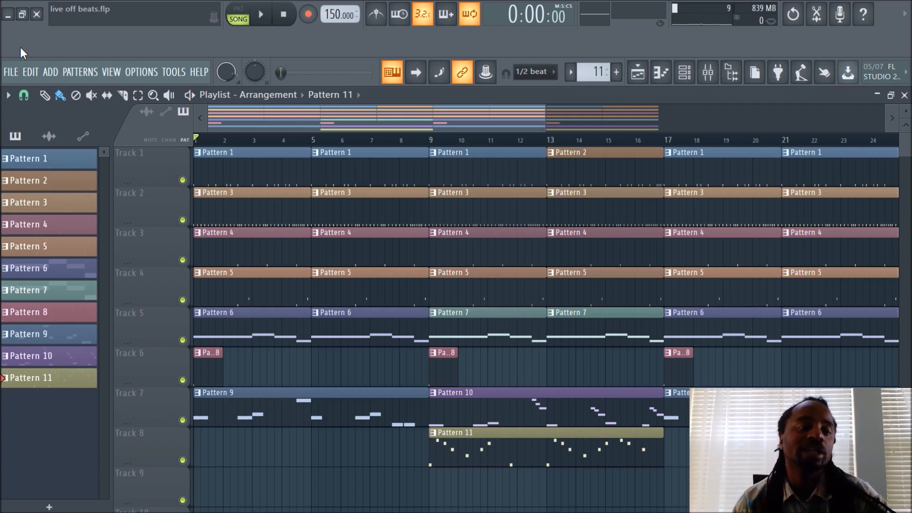
{"action": "mouse_move", "coordinate": [141, 48]}
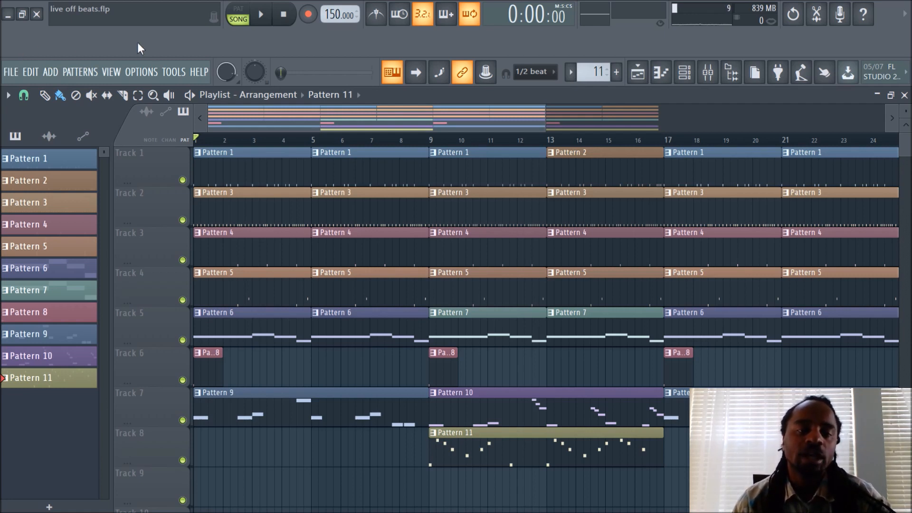
{"action": "mouse_move", "coordinate": [839, 42]}
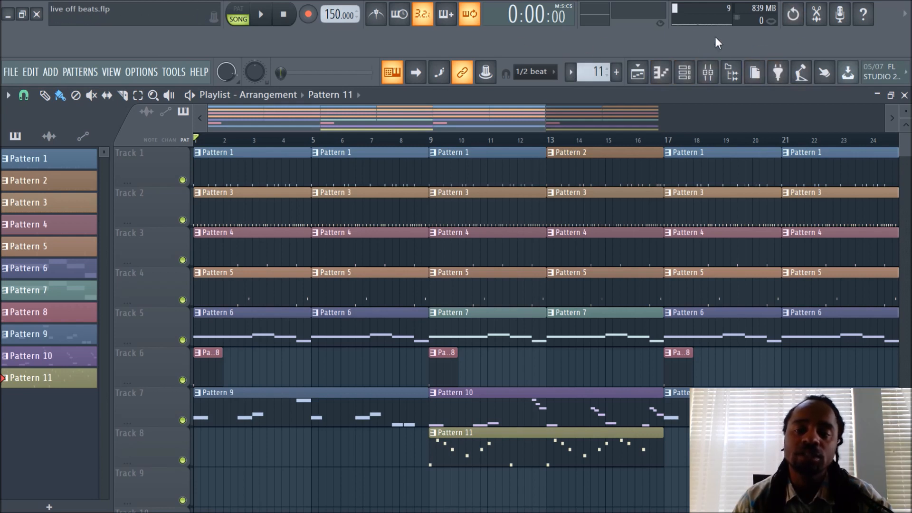
Step: Browse the toolbar presets and window shortcut list, then dismiss it unchanged
{"action": "right_click", "coordinate": [718, 43]}
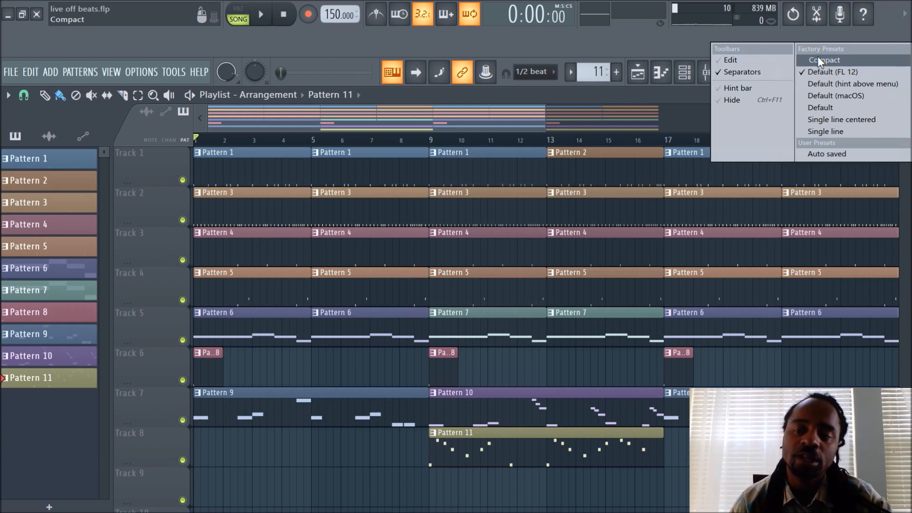
{"action": "left_click", "coordinate": [842, 120]}
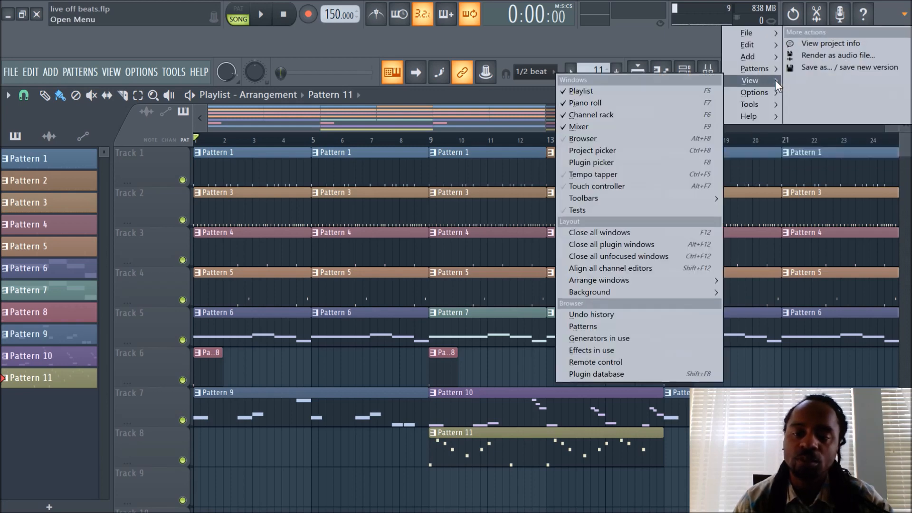
{"action": "left_click", "coordinate": [720, 44]}
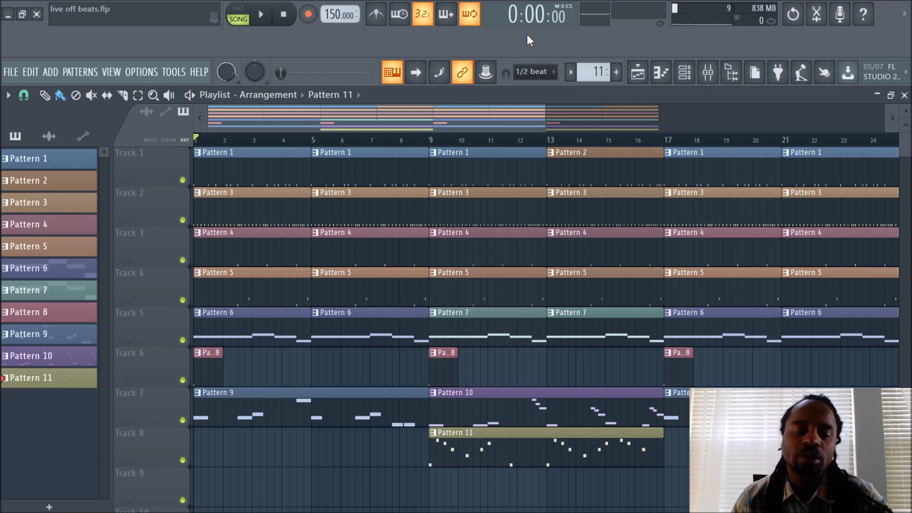
{"action": "mouse_move", "coordinate": [564, 42]}
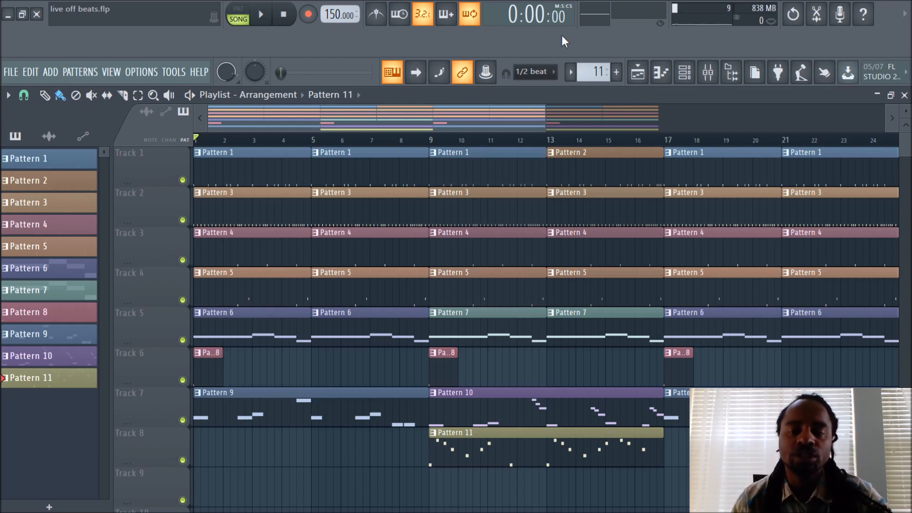
{"action": "mouse_move", "coordinate": [618, 72]}
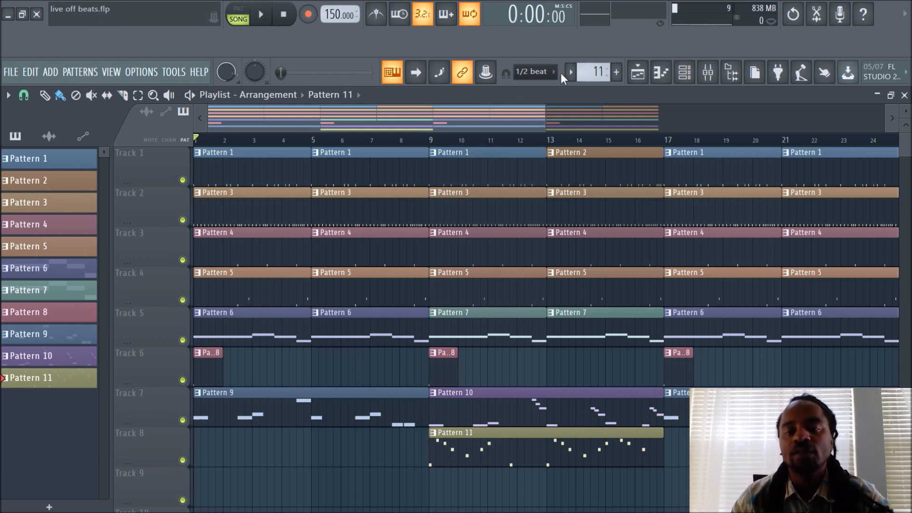
{"action": "mouse_move", "coordinate": [615, 40]}
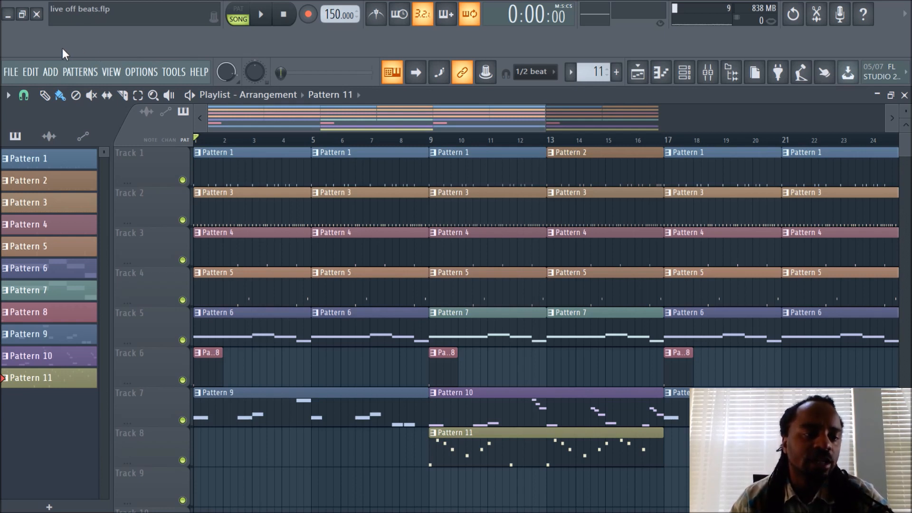
Step: Open the FILE menu to reach New from template > Minimal
{"action": "left_click", "coordinate": [10, 72]}
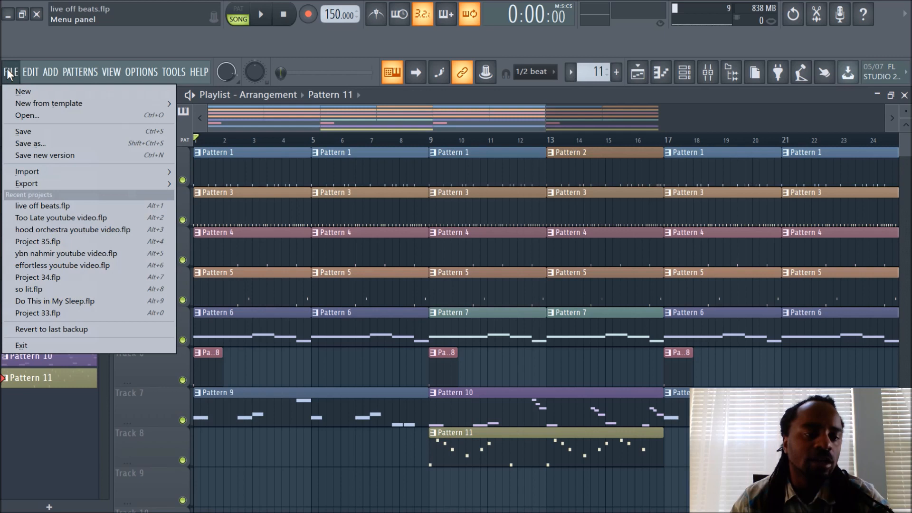
{"action": "left_click", "coordinate": [30, 71]}
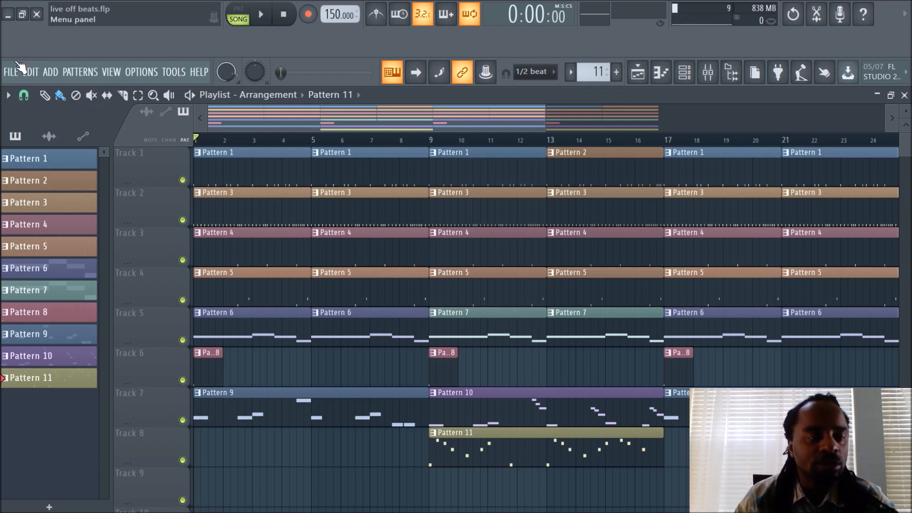
{"action": "left_click", "coordinate": [10, 73]}
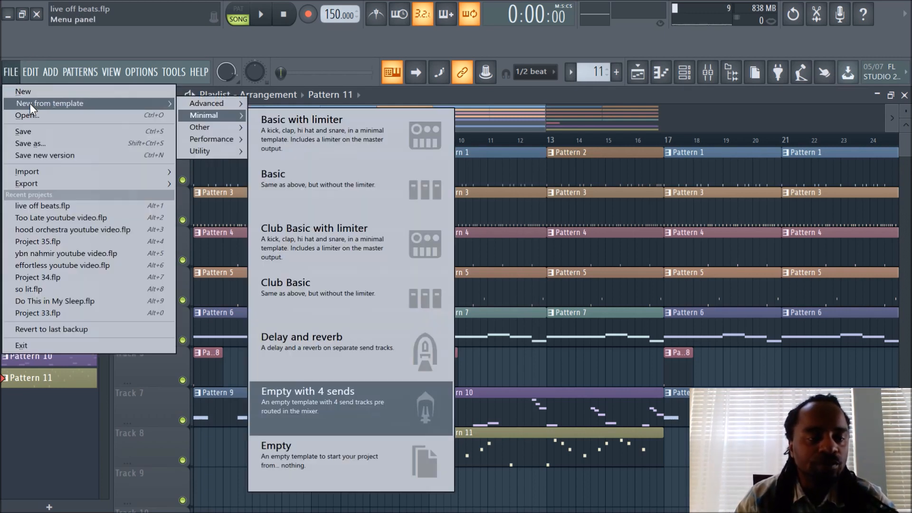
{"action": "mouse_move", "coordinate": [155, 107]}
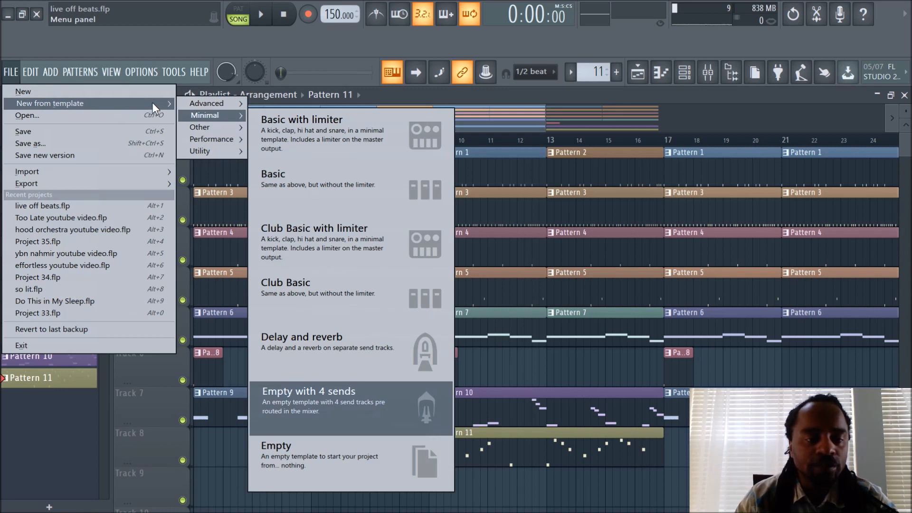
{"action": "mouse_move", "coordinate": [217, 116]}
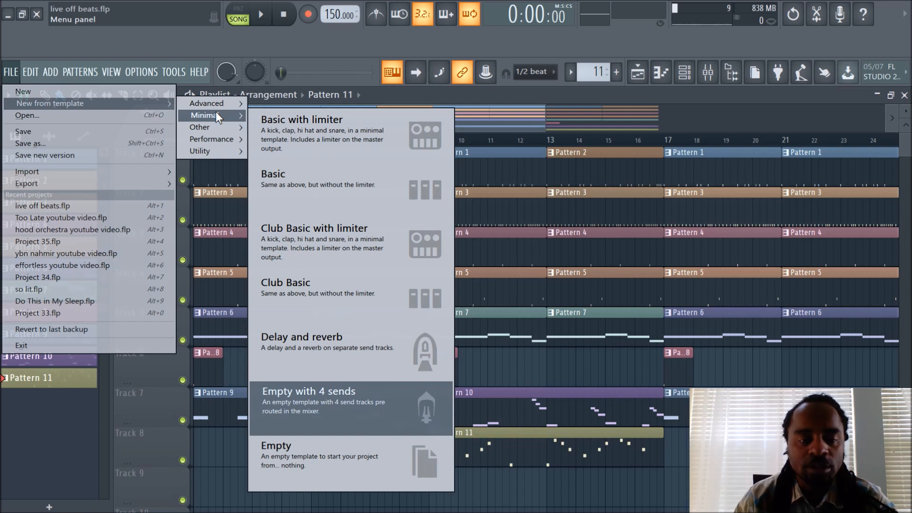
{"action": "mouse_move", "coordinate": [229, 123]}
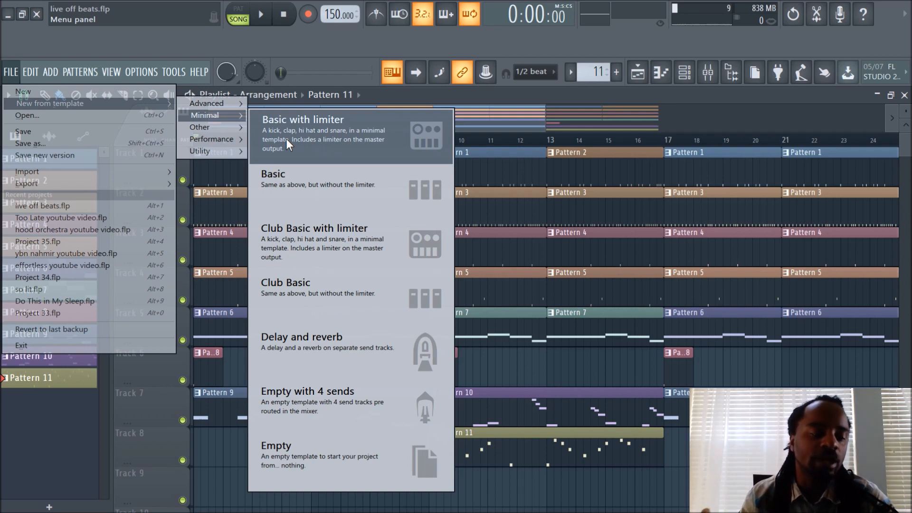
{"action": "mouse_move", "coordinate": [297, 135]}
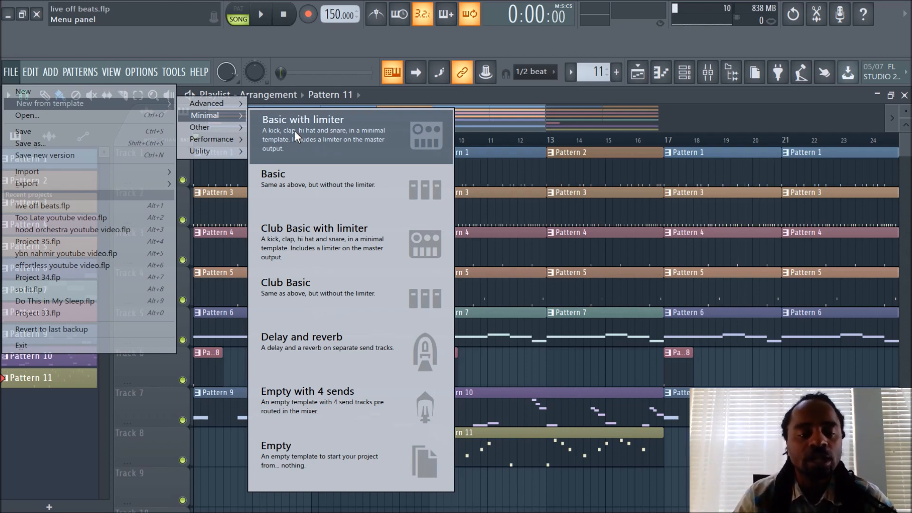
{"action": "mouse_move", "coordinate": [374, 203]}
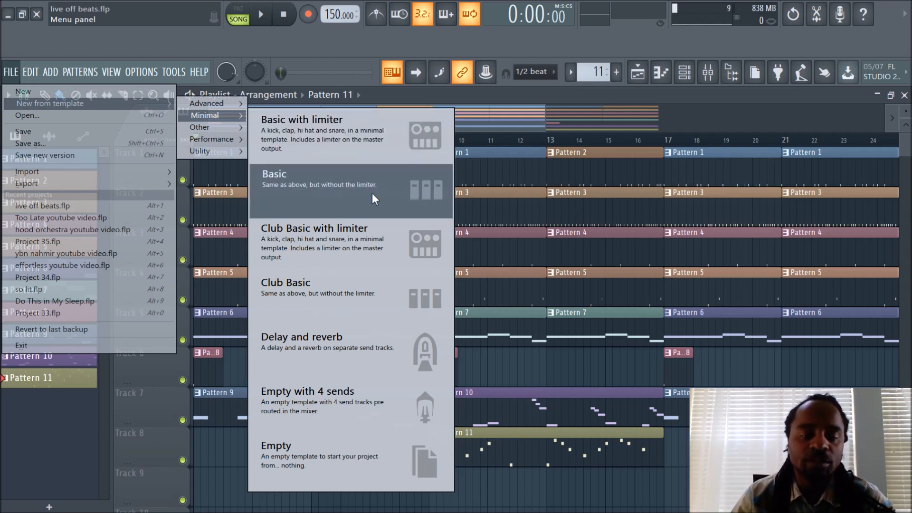
{"action": "mouse_move", "coordinate": [356, 233]}
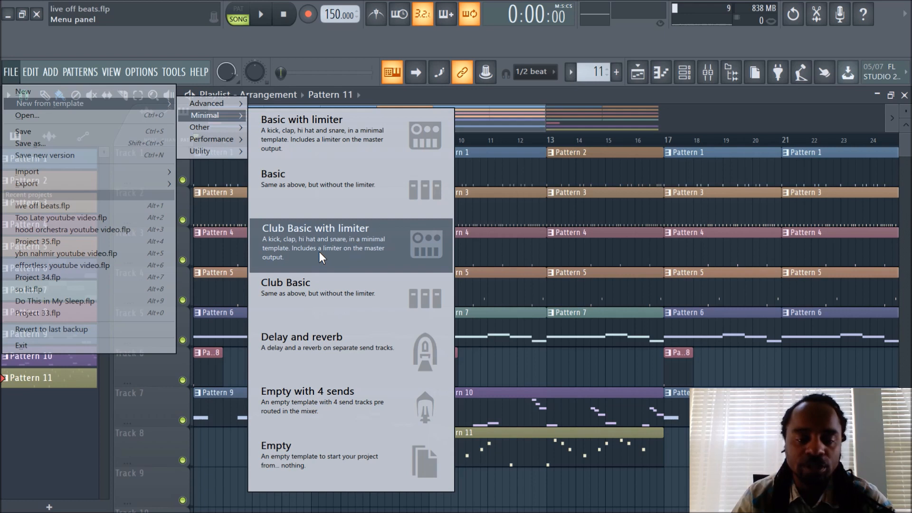
{"action": "mouse_move", "coordinate": [366, 267]}
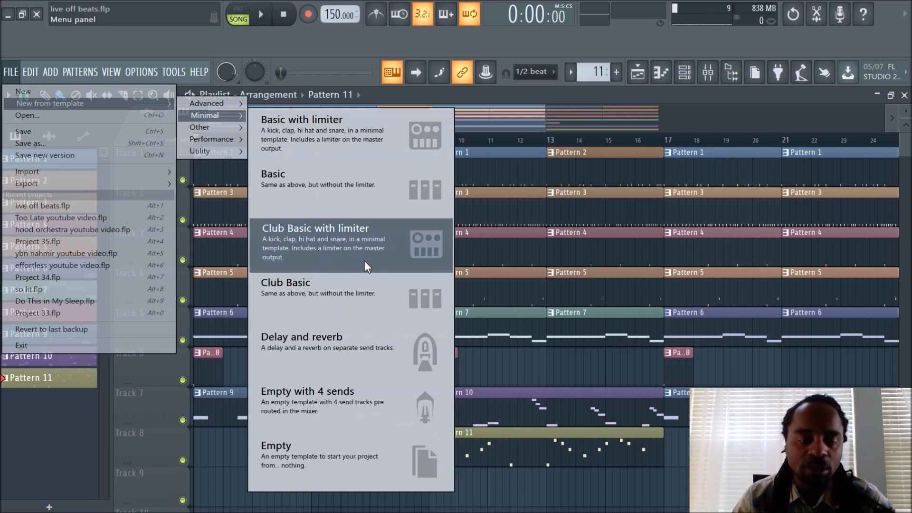
{"action": "mouse_move", "coordinate": [366, 332]}
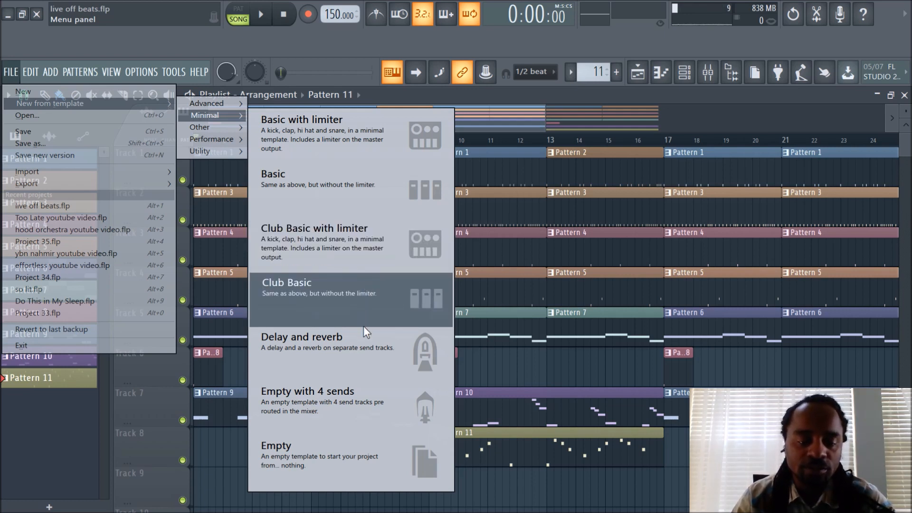
{"action": "mouse_move", "coordinate": [368, 344]}
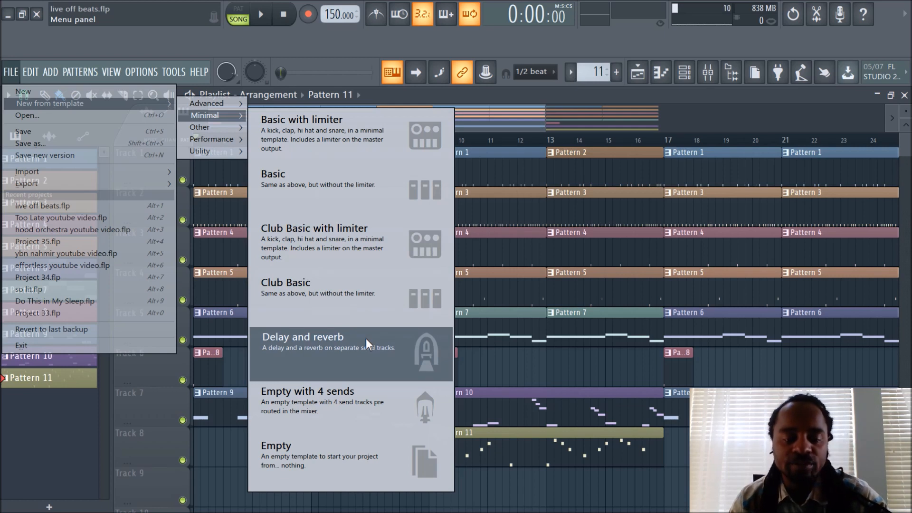
{"action": "mouse_move", "coordinate": [400, 369]}
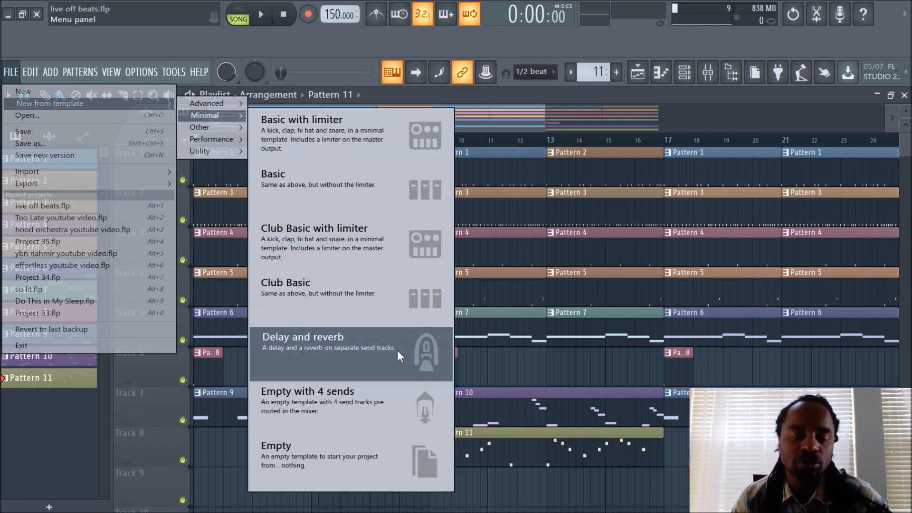
{"action": "mouse_move", "coordinate": [396, 364]}
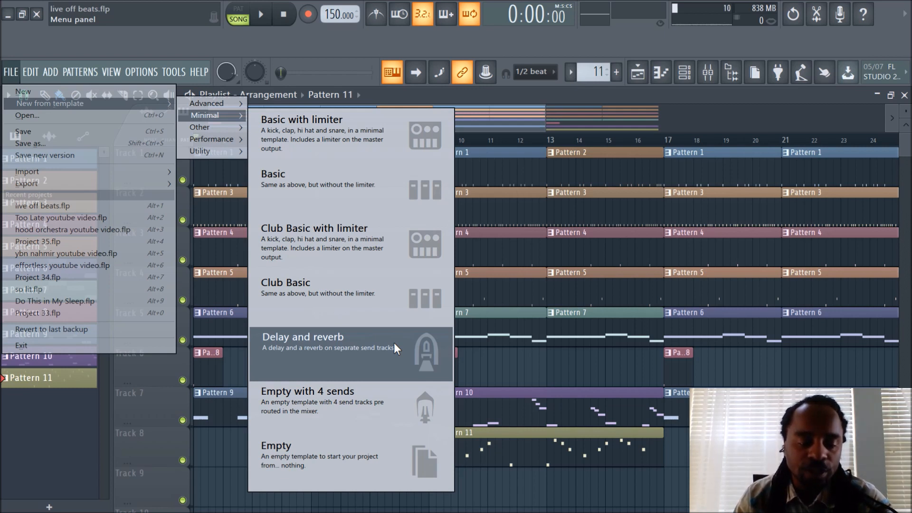
{"action": "mouse_move", "coordinate": [384, 365]}
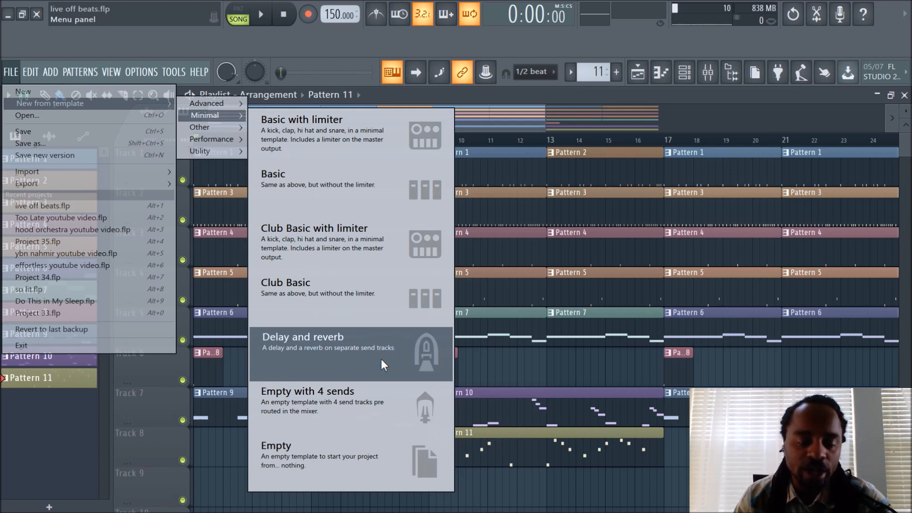
{"action": "mouse_move", "coordinate": [370, 426]}
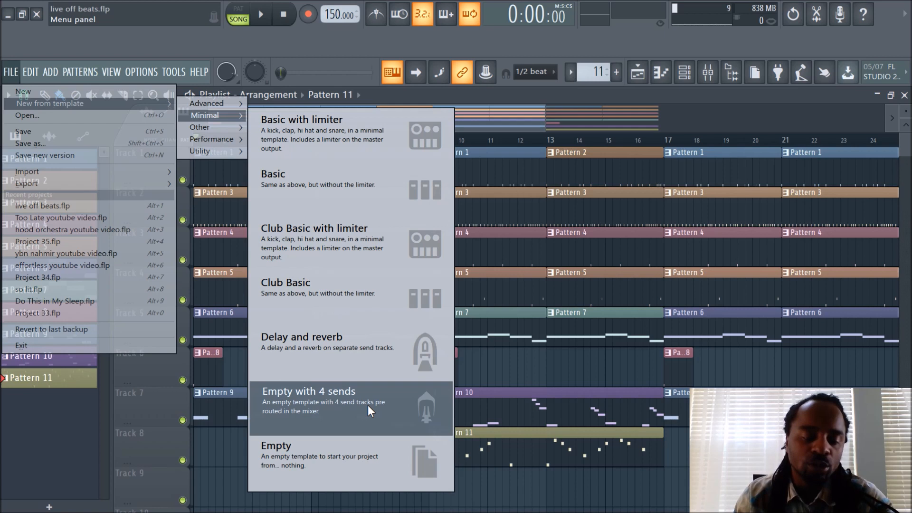
{"action": "mouse_move", "coordinate": [346, 474]}
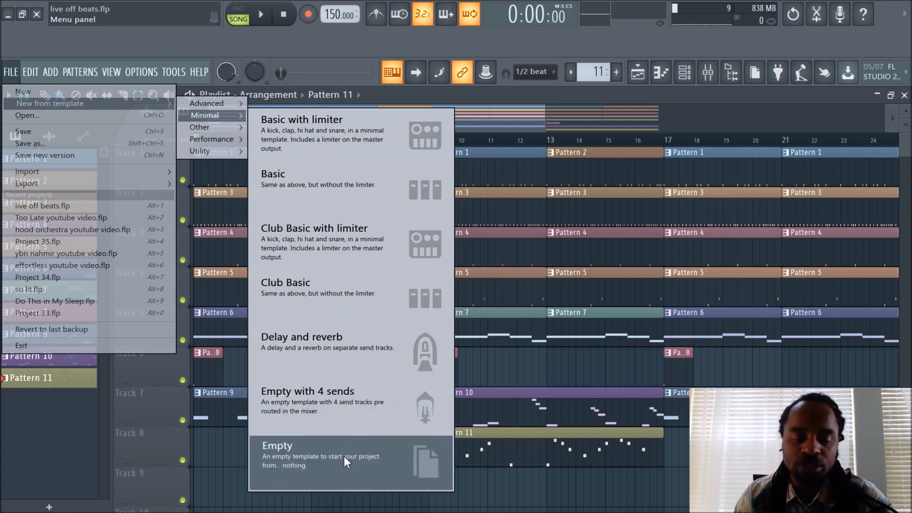
{"action": "mouse_move", "coordinate": [343, 399]}
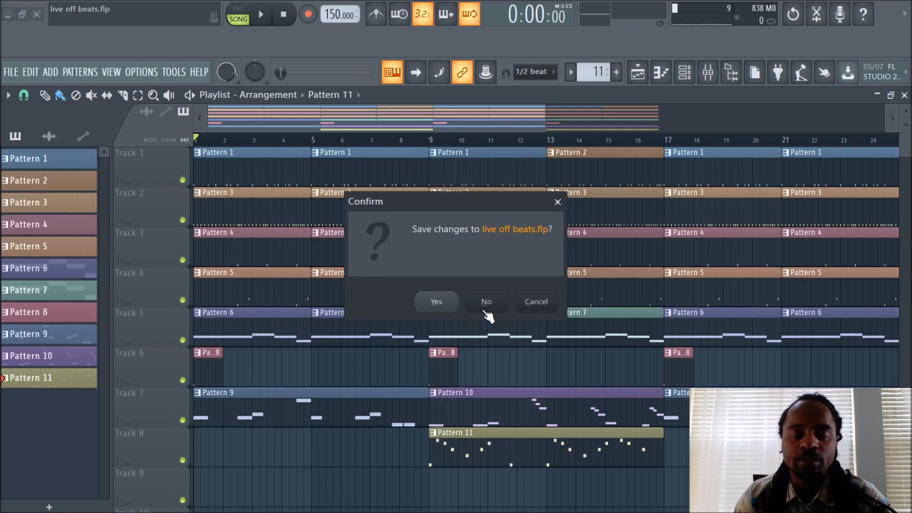
Step: Discard live off beats changes for the empty 140 BPM project and show its Mixer
{"action": "left_click", "coordinate": [486, 302]}
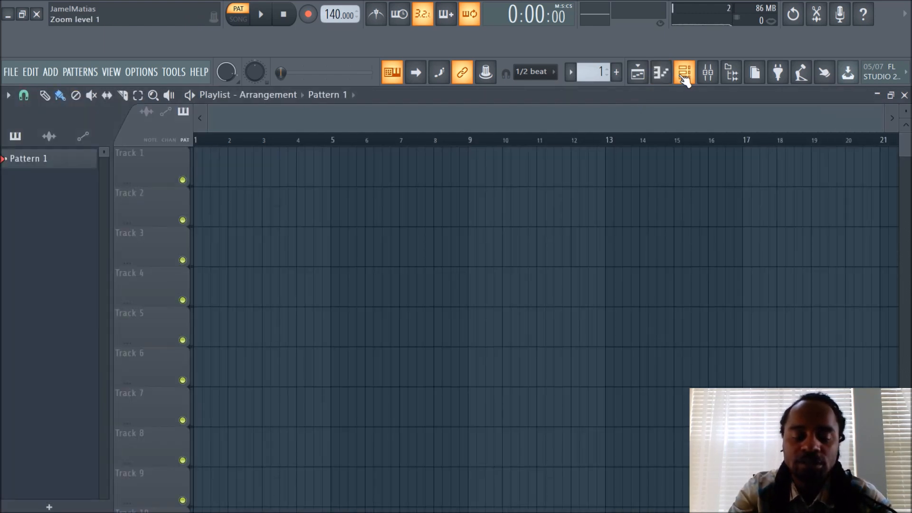
{"action": "left_click", "coordinate": [683, 73]}
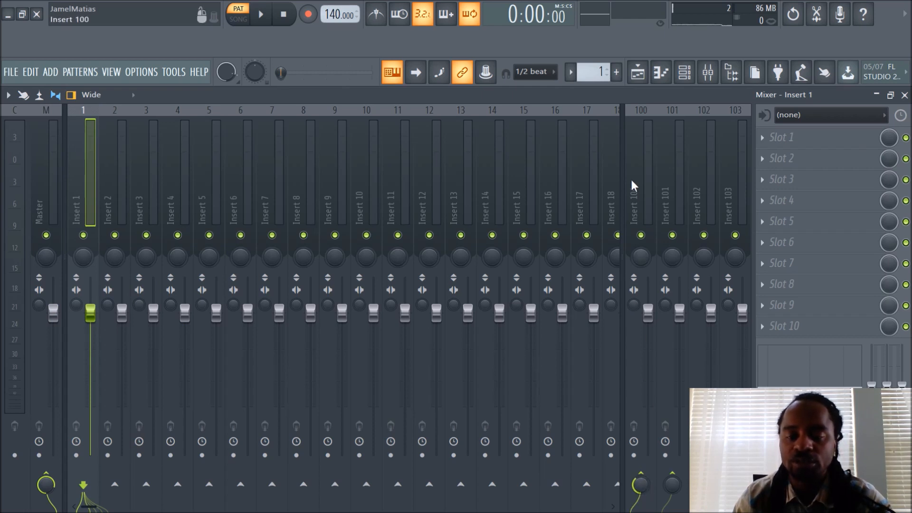
Step: Select mixer Insert 100 to show its effect slots, then reopen the FILE menu
{"action": "left_click", "coordinate": [642, 169]}
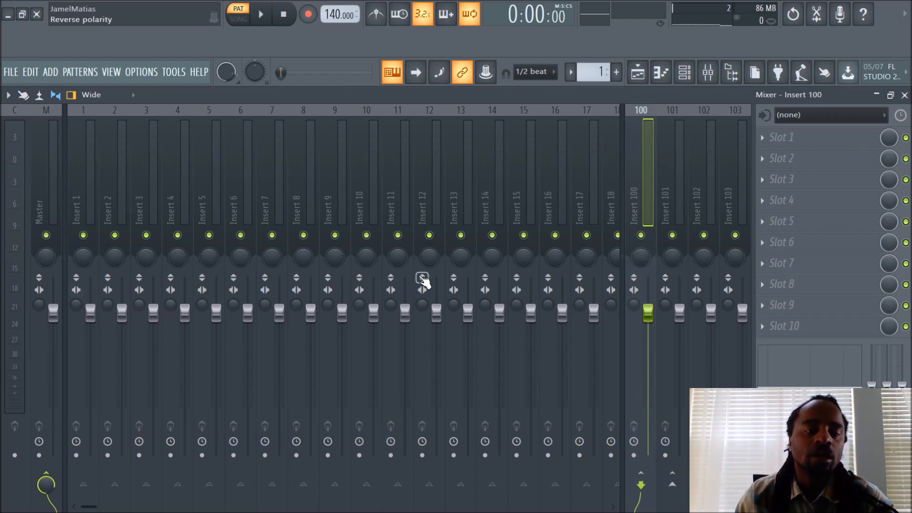
{"action": "left_click", "coordinate": [9, 72]}
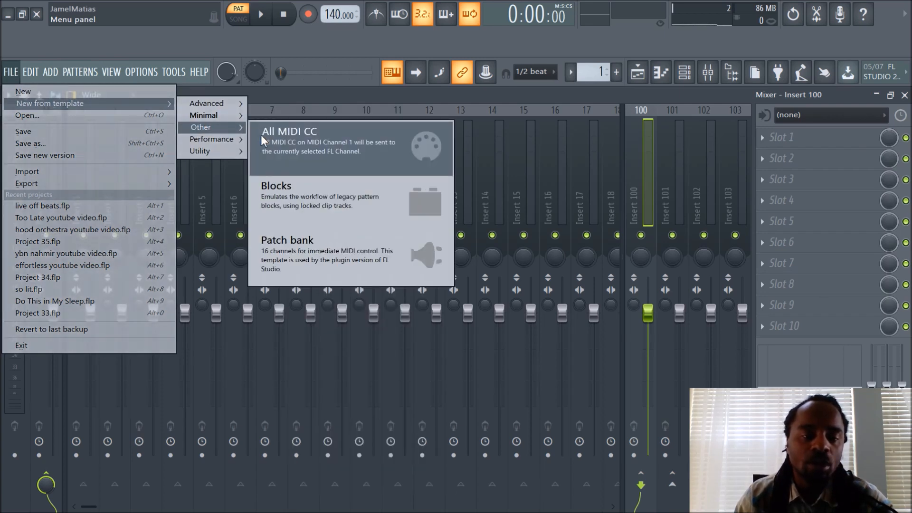
{"action": "mouse_move", "coordinate": [263, 158]}
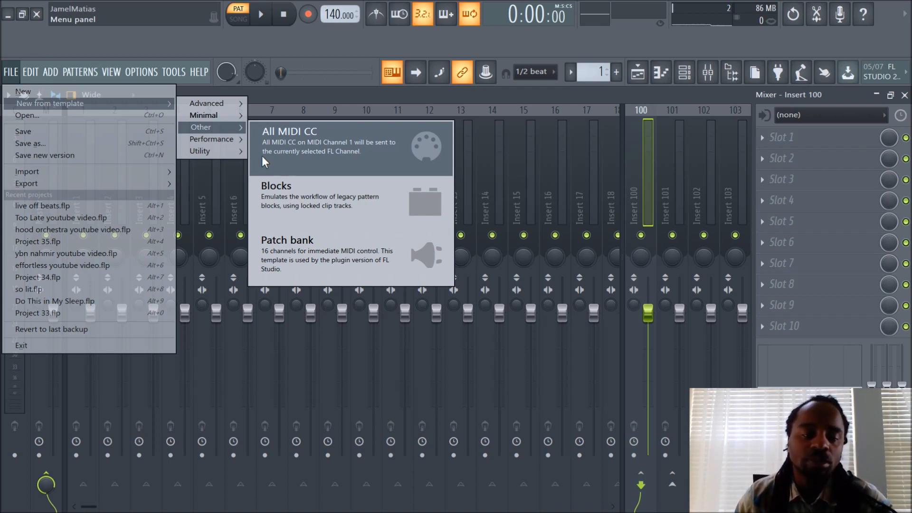
{"action": "mouse_move", "coordinate": [268, 191]}
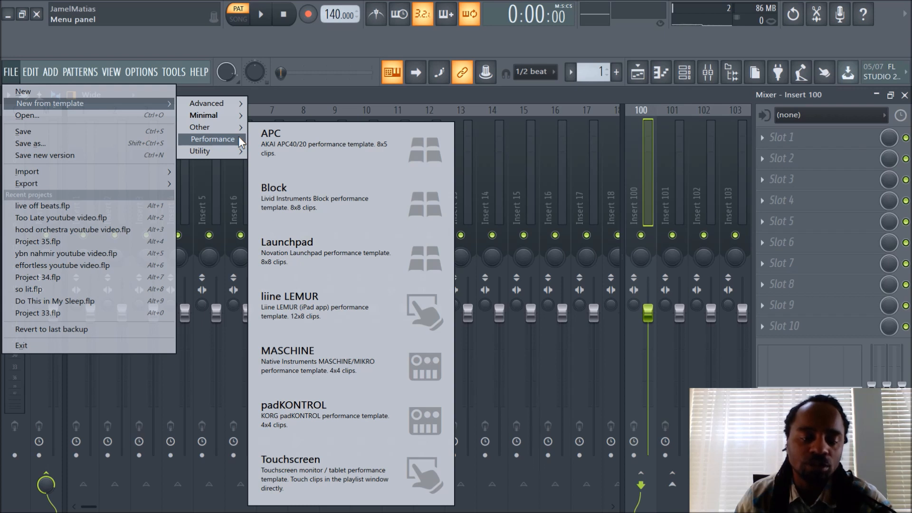
{"action": "mouse_move", "coordinate": [335, 358]}
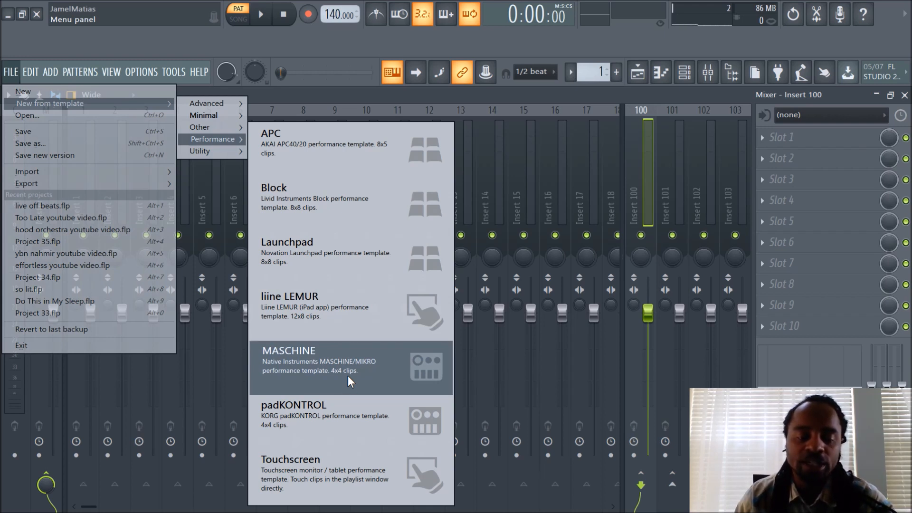
{"action": "mouse_move", "coordinate": [354, 365]}
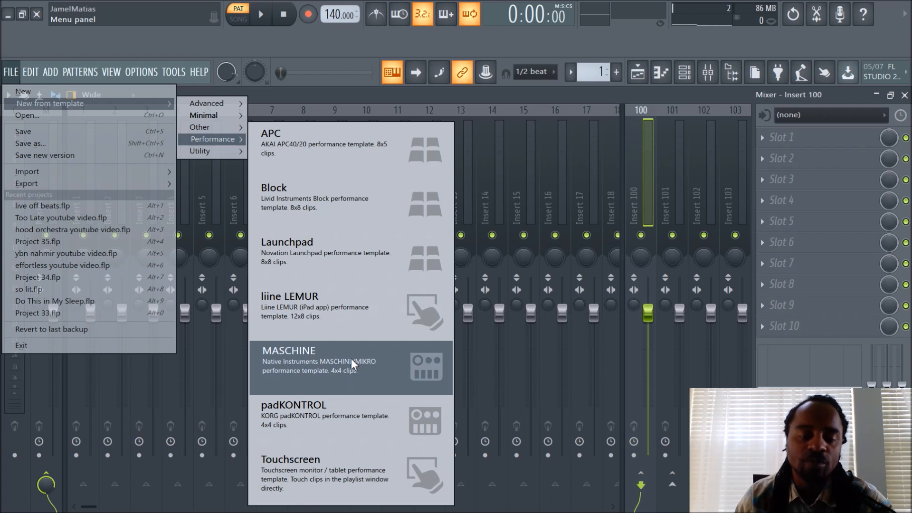
{"action": "mouse_move", "coordinate": [344, 374]}
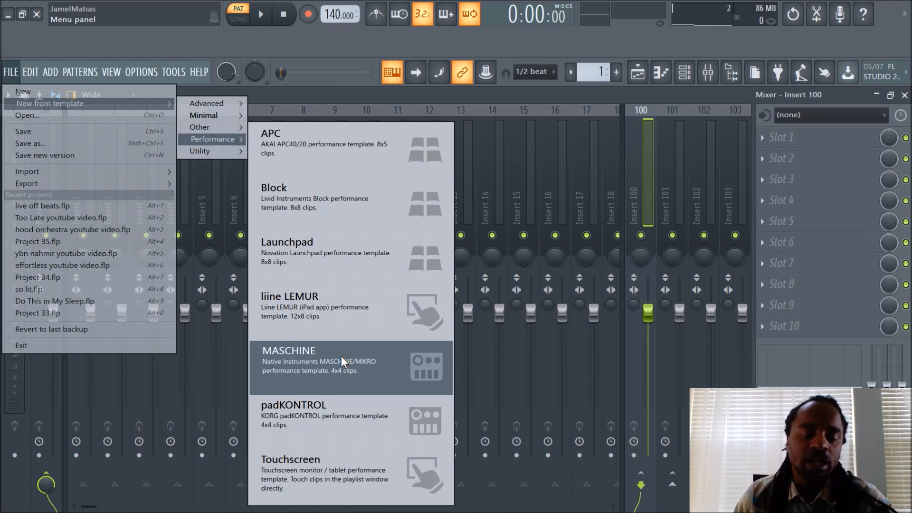
{"action": "mouse_move", "coordinate": [348, 367]}
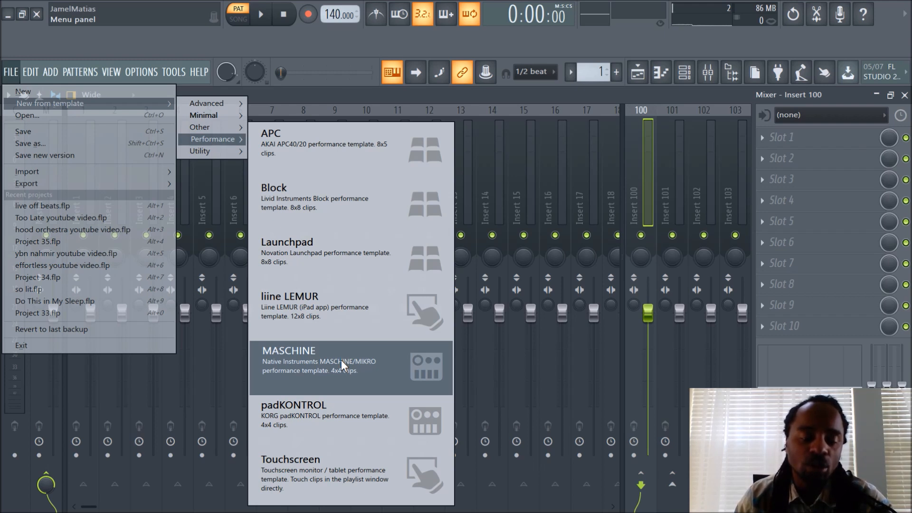
{"action": "mouse_move", "coordinate": [348, 420]}
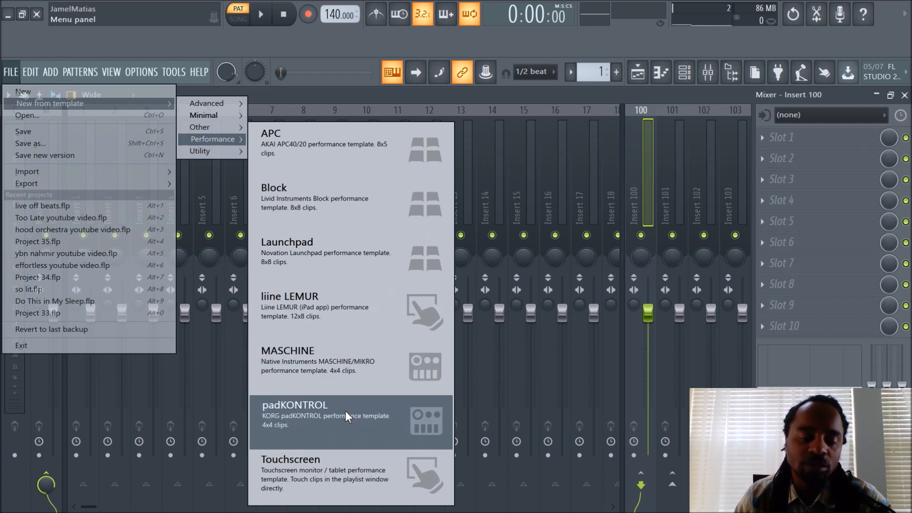
{"action": "mouse_move", "coordinate": [332, 378]}
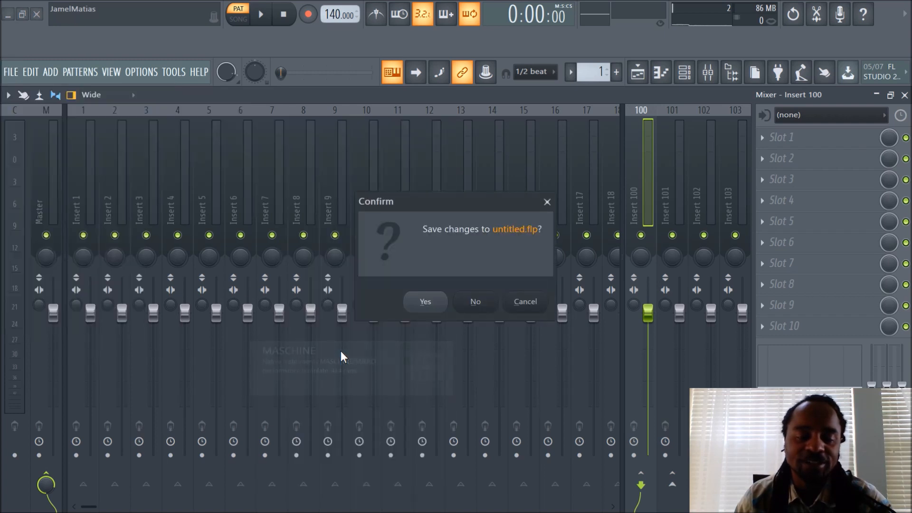
Step: Discard changes to the untitled project so the MASCHINE template loads
{"action": "left_click", "coordinate": [475, 302]}
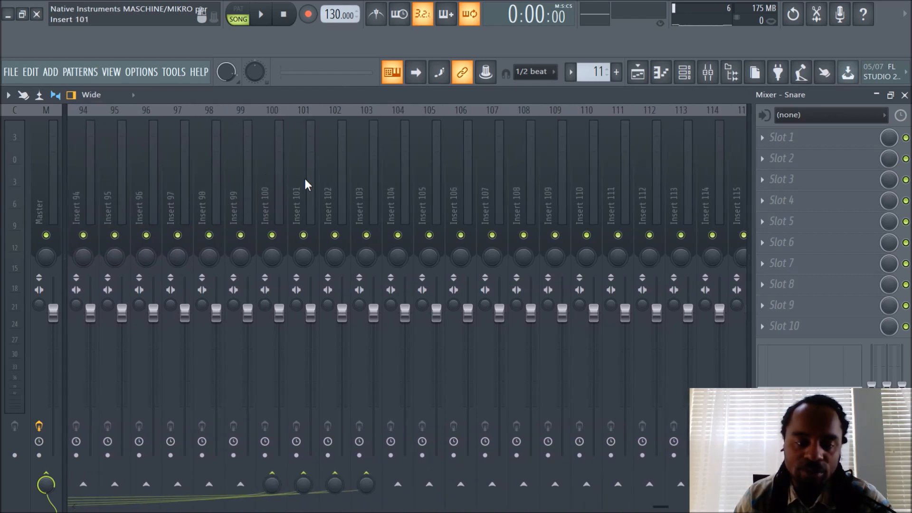
Step: Decline saving, then show the MASCHINE template's playlist of Drums, Bass, Loops and SFX clips
{"action": "left_click", "coordinate": [274, 179]}
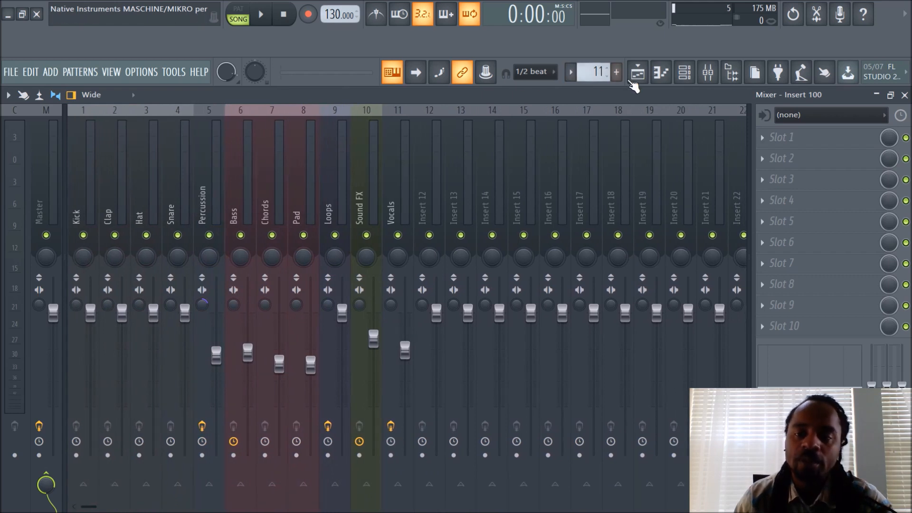
{"action": "left_click", "coordinate": [637, 72]}
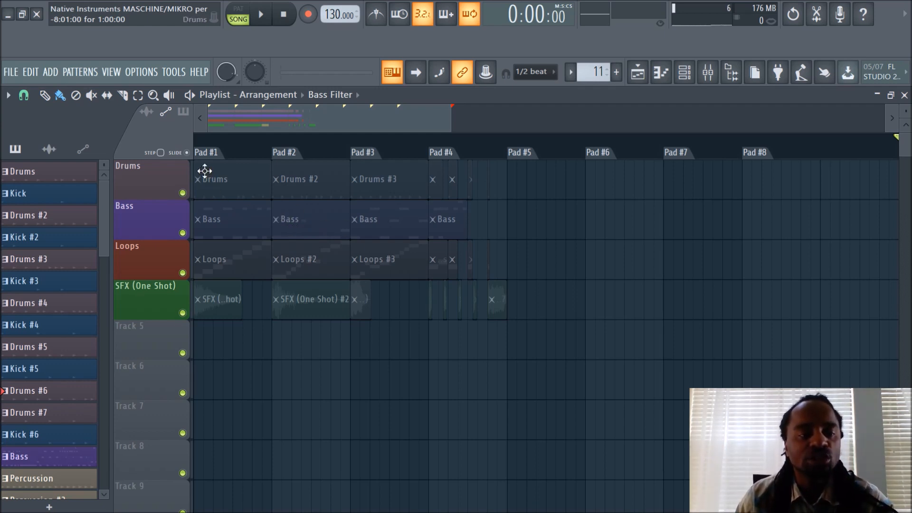
Step: Show the Advanced genre templates list, including Breakbeat, Trap, Jazz and Rock
{"action": "left_click", "coordinate": [6, 73]}
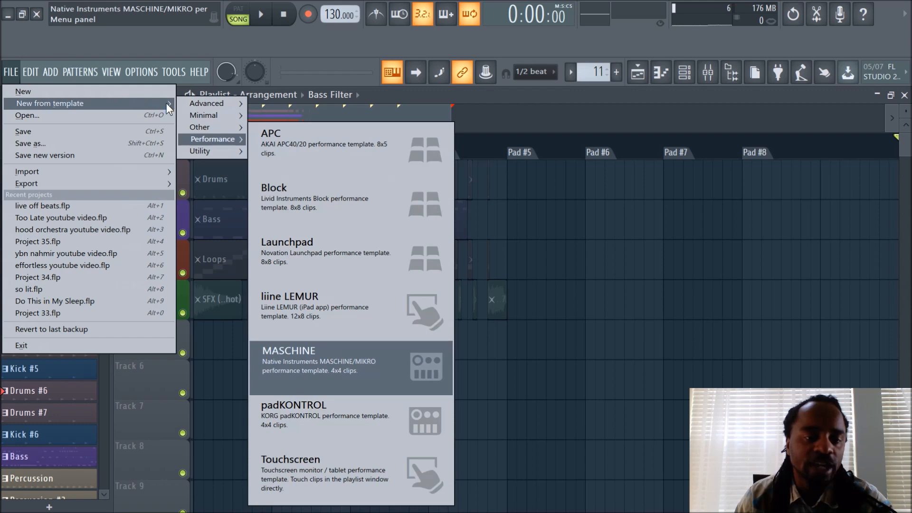
{"action": "left_click", "coordinate": [206, 104]}
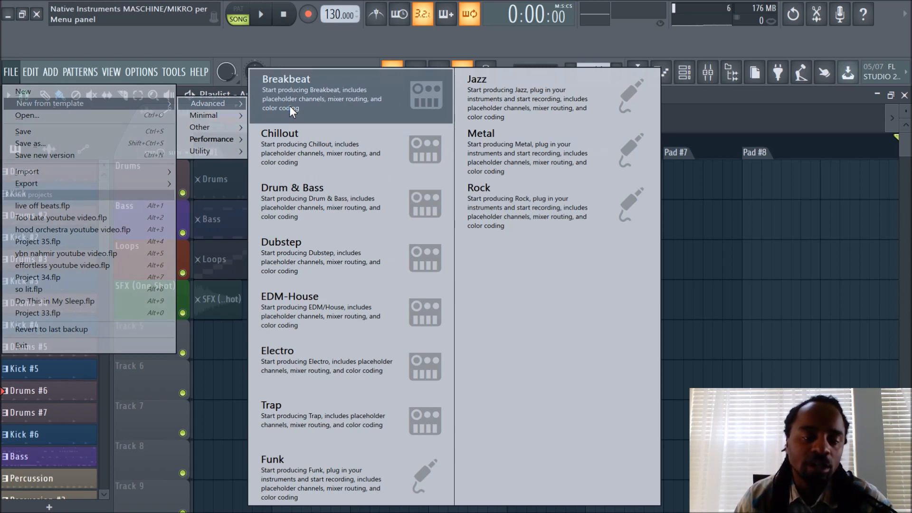
{"action": "mouse_move", "coordinate": [315, 313]}
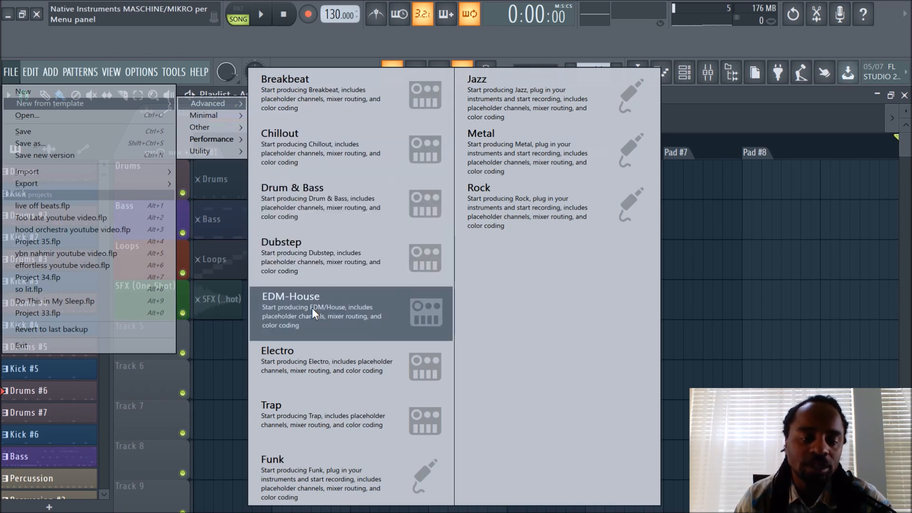
{"action": "mouse_move", "coordinate": [327, 440]}
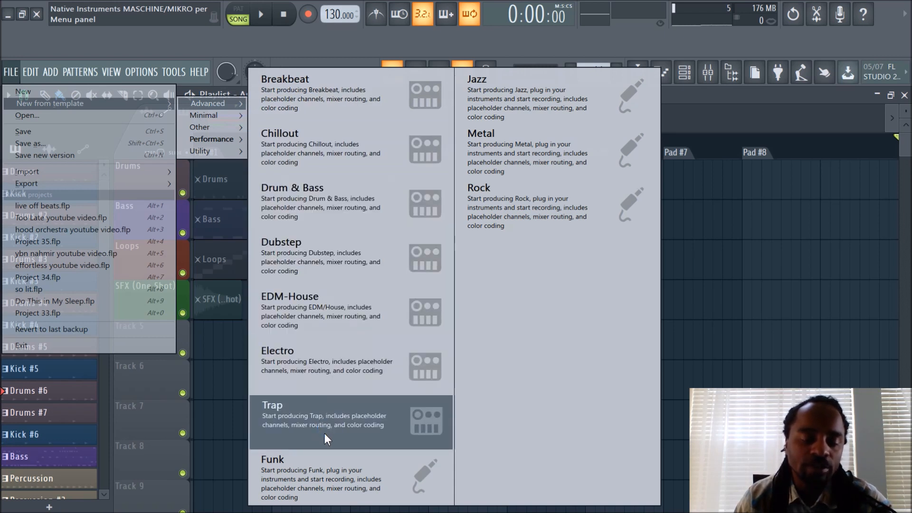
{"action": "mouse_move", "coordinate": [367, 448]}
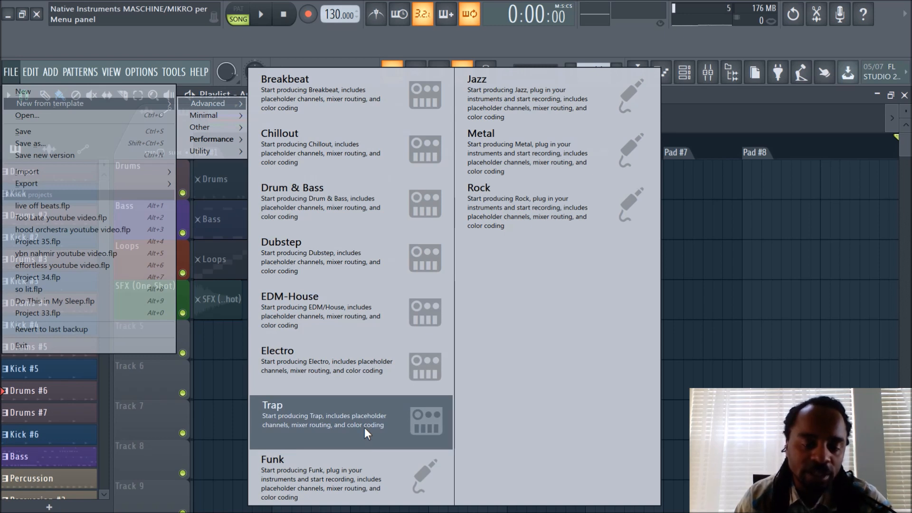
{"action": "mouse_move", "coordinate": [309, 129]}
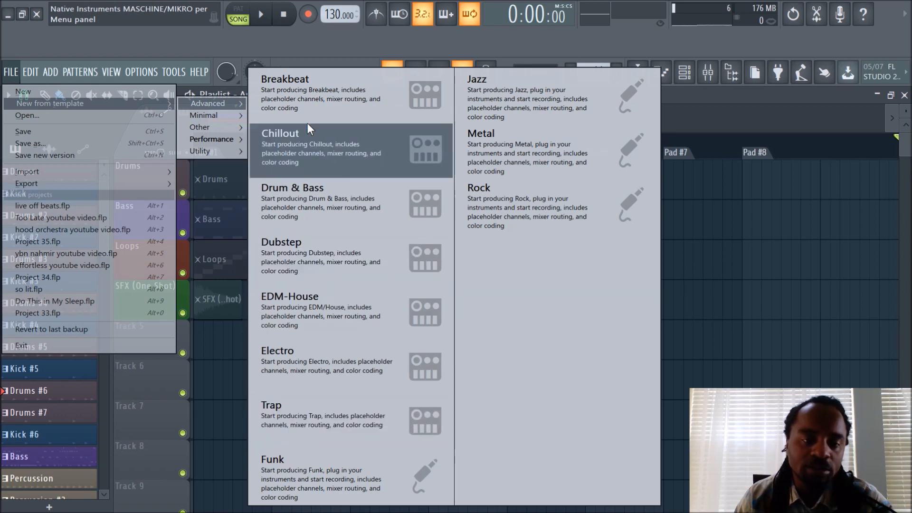
{"action": "mouse_move", "coordinate": [316, 420]}
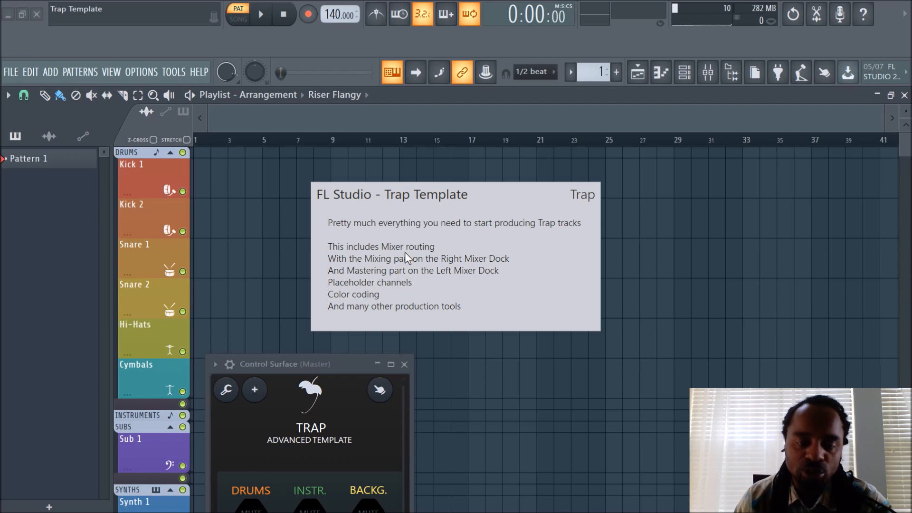
{"action": "mouse_move", "coordinate": [437, 276]}
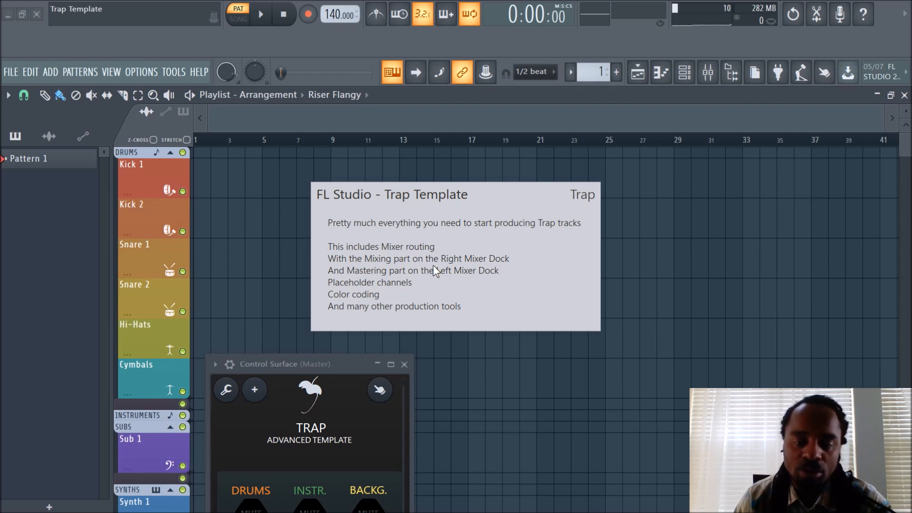
{"action": "mouse_move", "coordinate": [402, 281]}
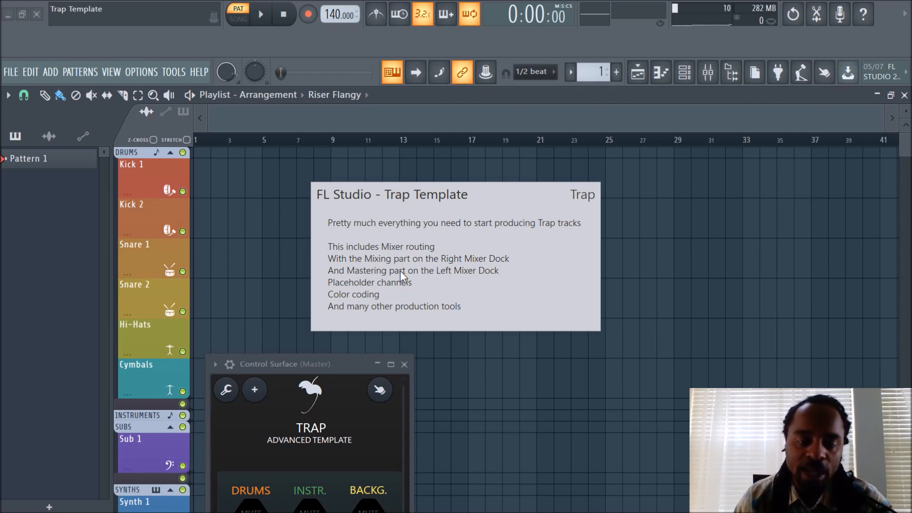
{"action": "mouse_move", "coordinate": [364, 309]}
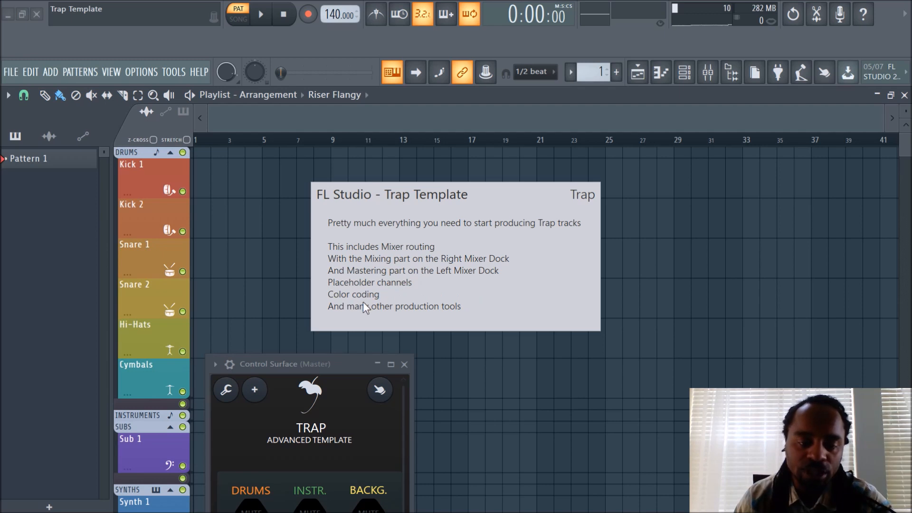
{"action": "mouse_move", "coordinate": [437, 299]}
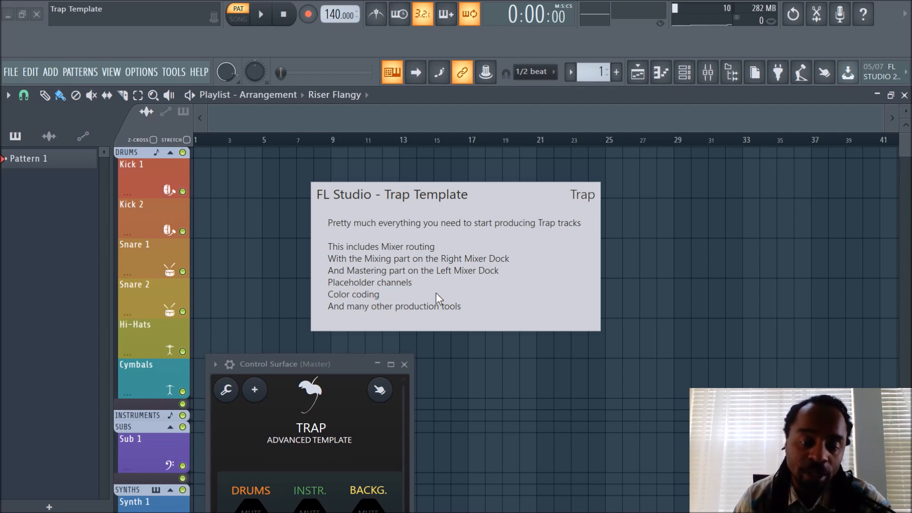
{"action": "mouse_move", "coordinate": [465, 254]}
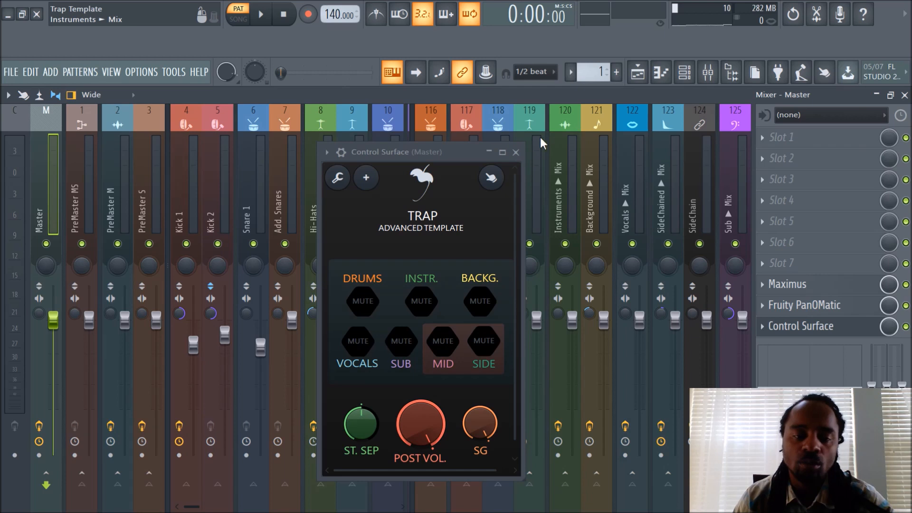
Step: Close the Trap control surface and show the Drums, Sub, Synths, Pad and Vocals channels
{"action": "left_click", "coordinate": [516, 152]}
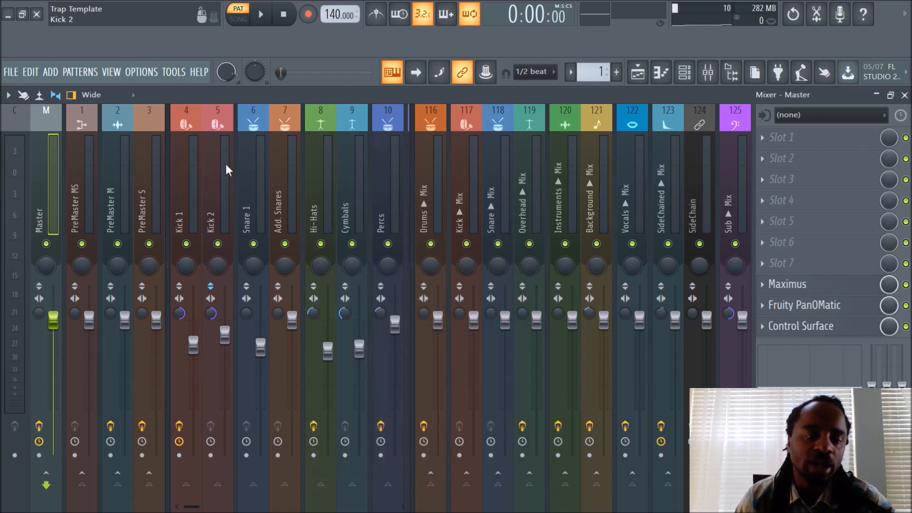
{"action": "scroll", "scroll_direction": "right", "scroll_amount": 3}
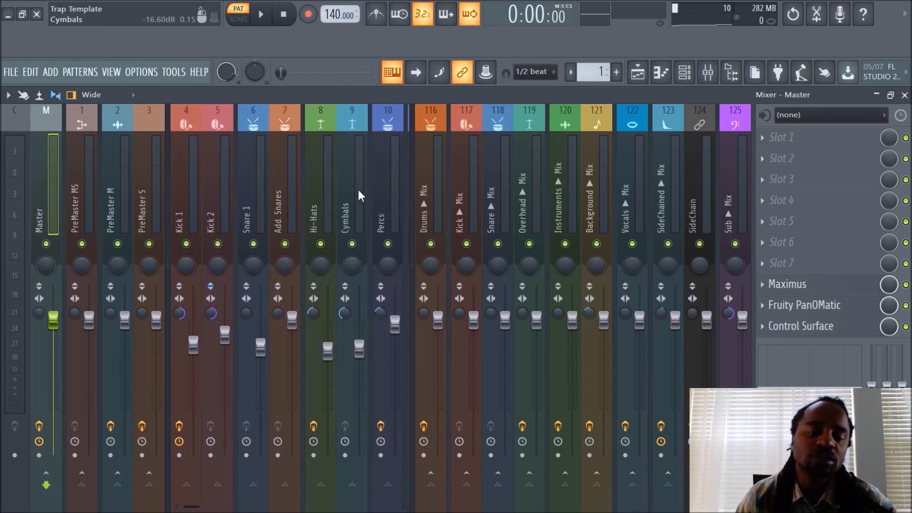
{"action": "mouse_move", "coordinate": [777, 263]}
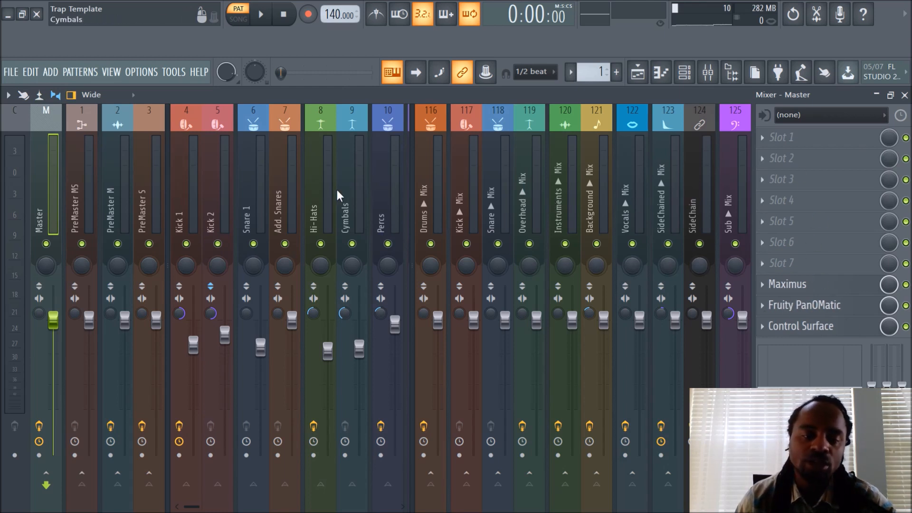
{"action": "scroll", "scroll_direction": "right", "scroll_amount": 3}
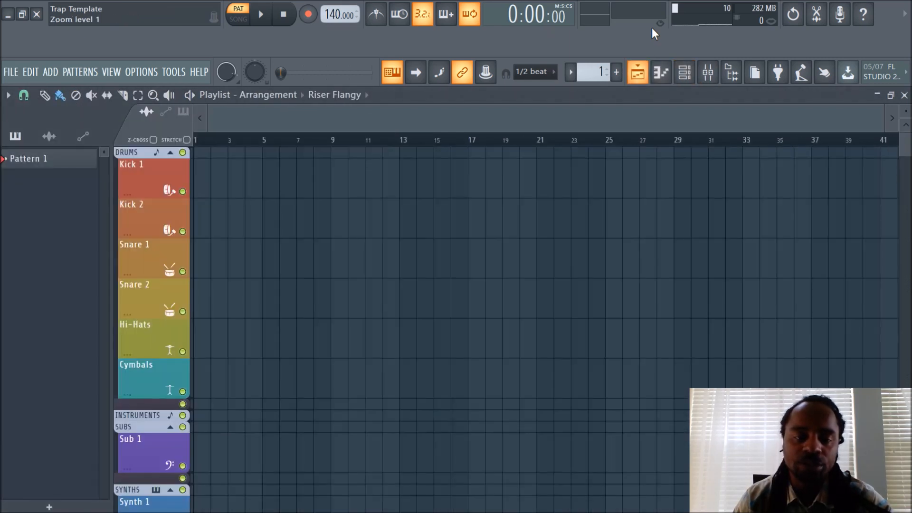
{"action": "left_click", "coordinate": [638, 72]}
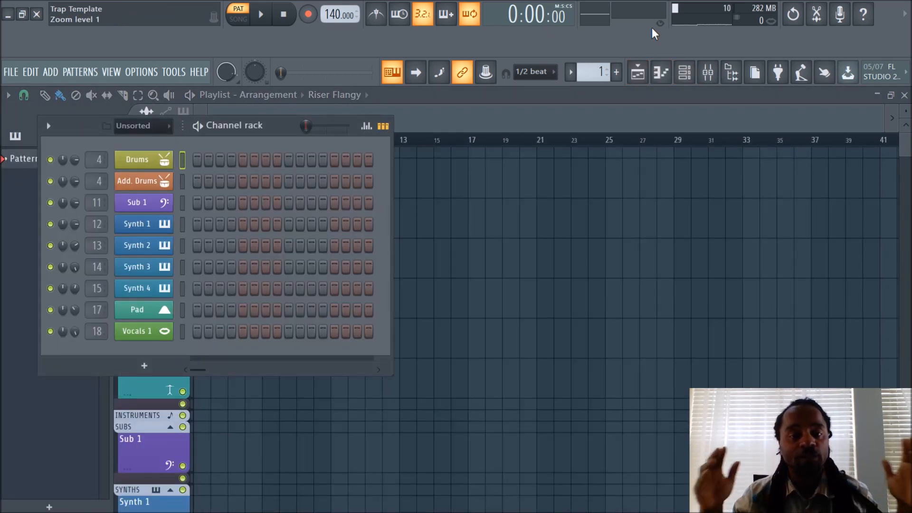